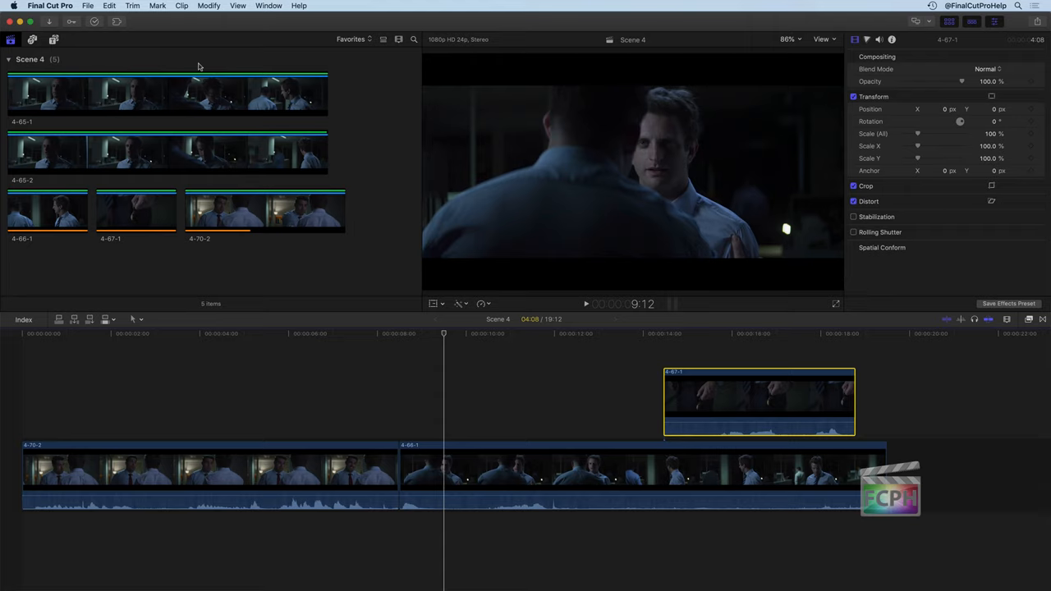
mouse_move(33, 66)
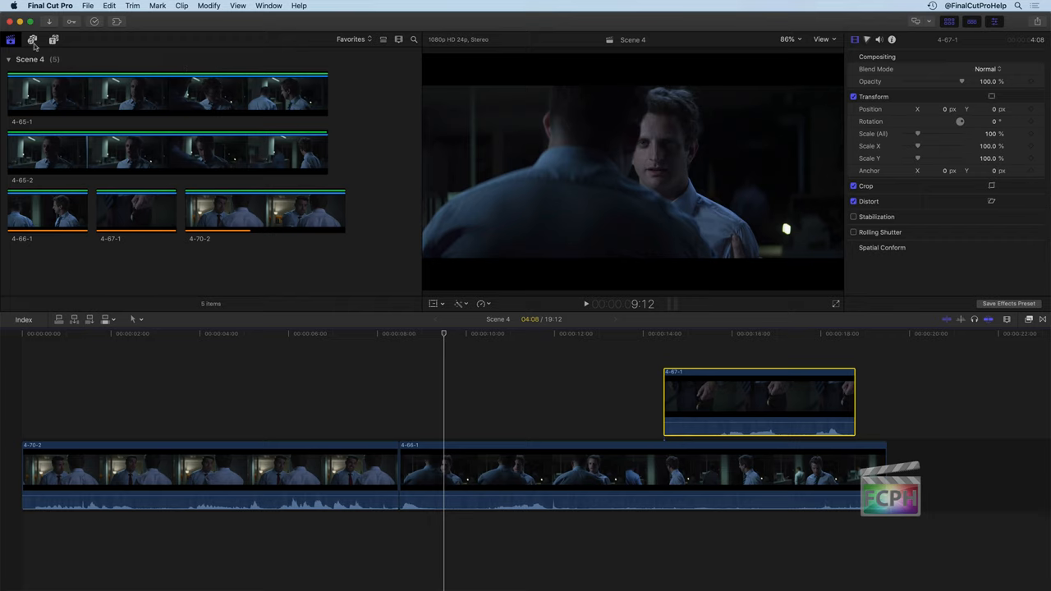
mouse_move(33, 40)
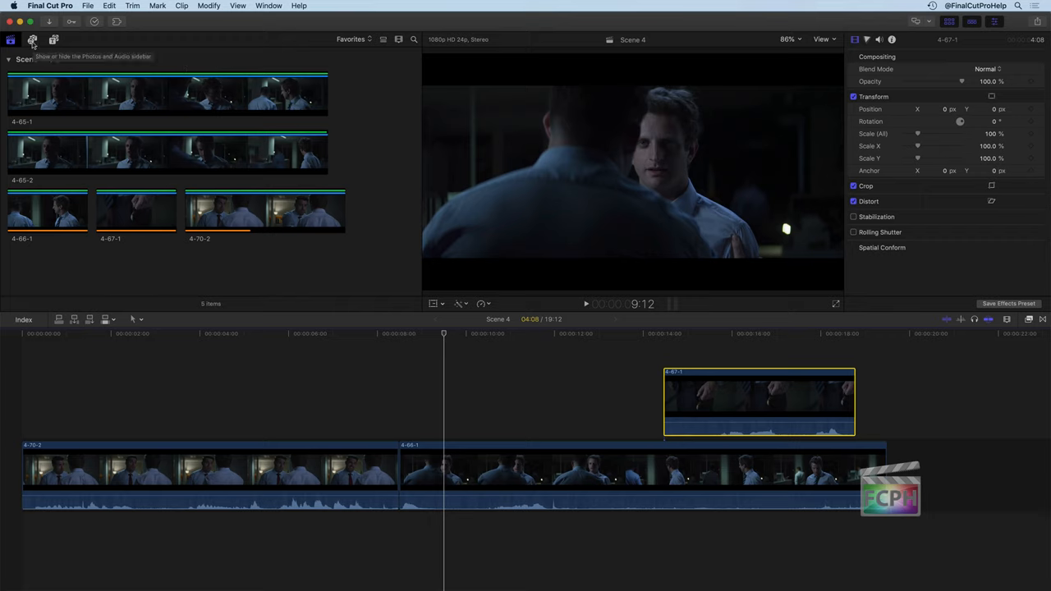
Step: Browse the iTunes and GarageBand audio libraries, then settle on the Sound Effects library
click(33, 39)
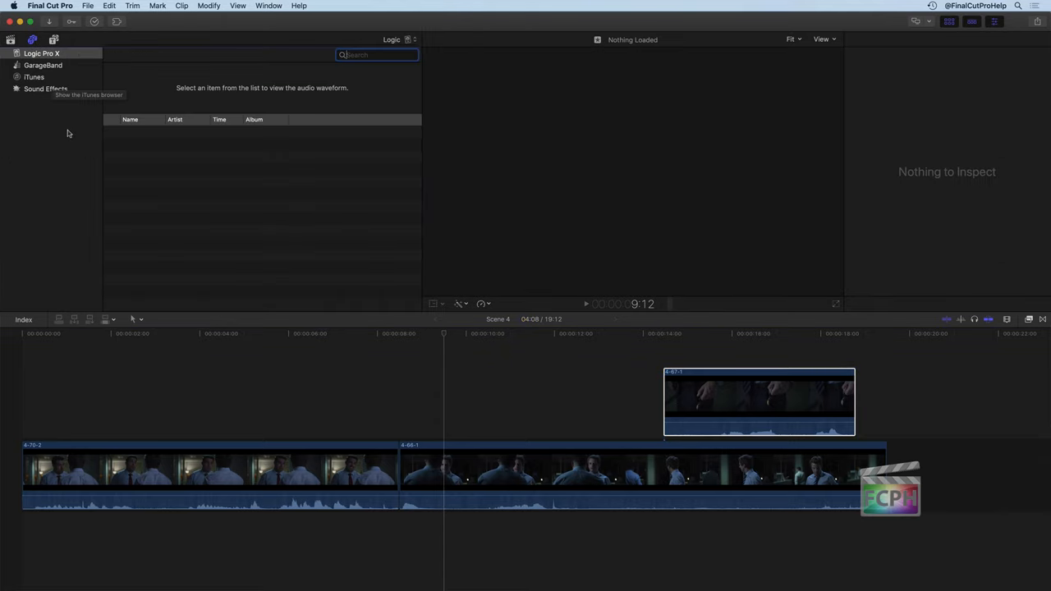
mouse_move(63, 67)
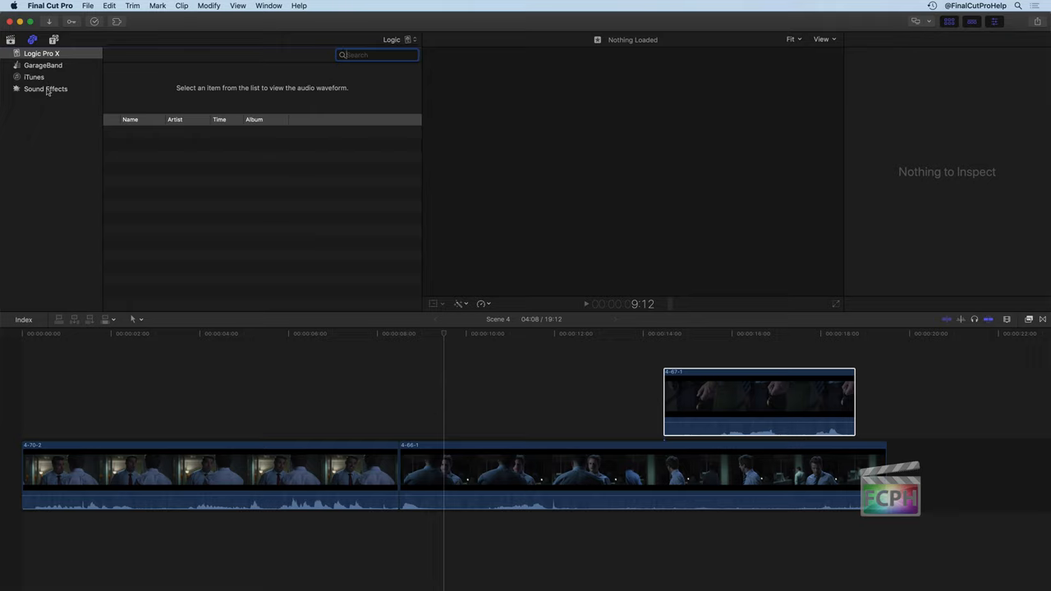
click(45, 89)
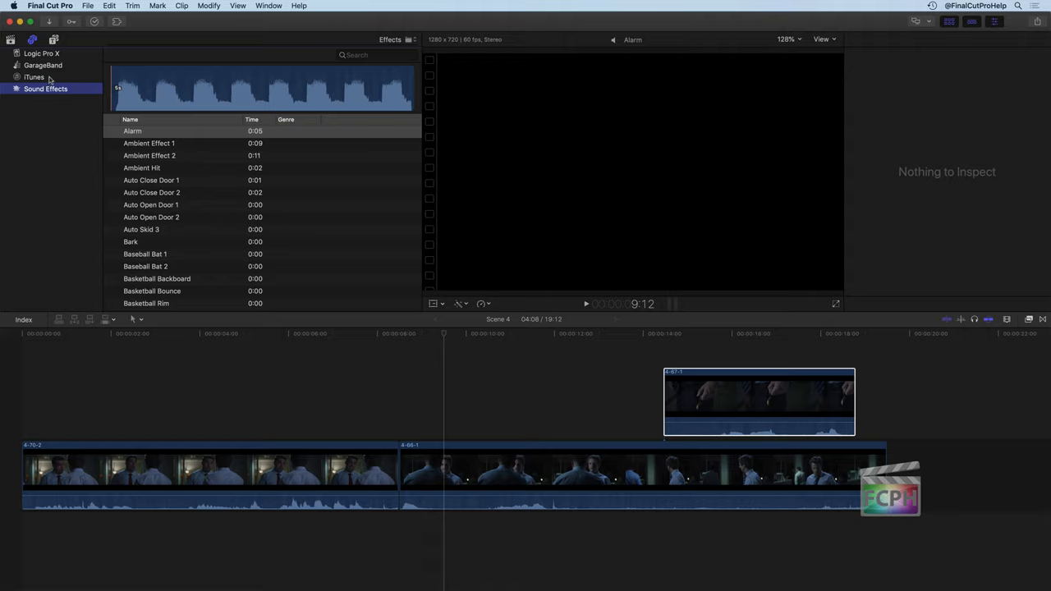
click(33, 76)
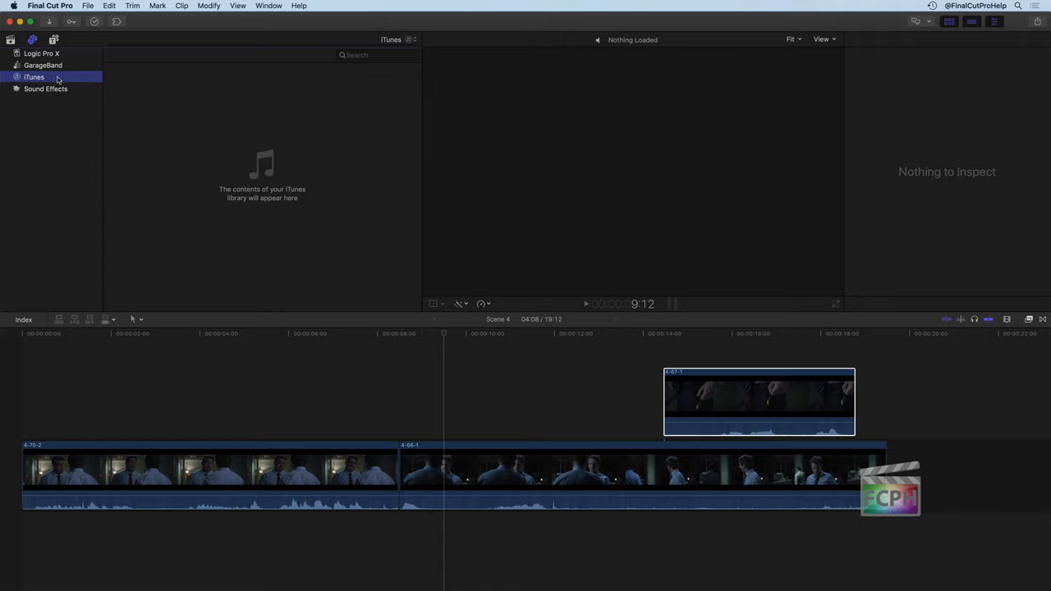
click(42, 65)
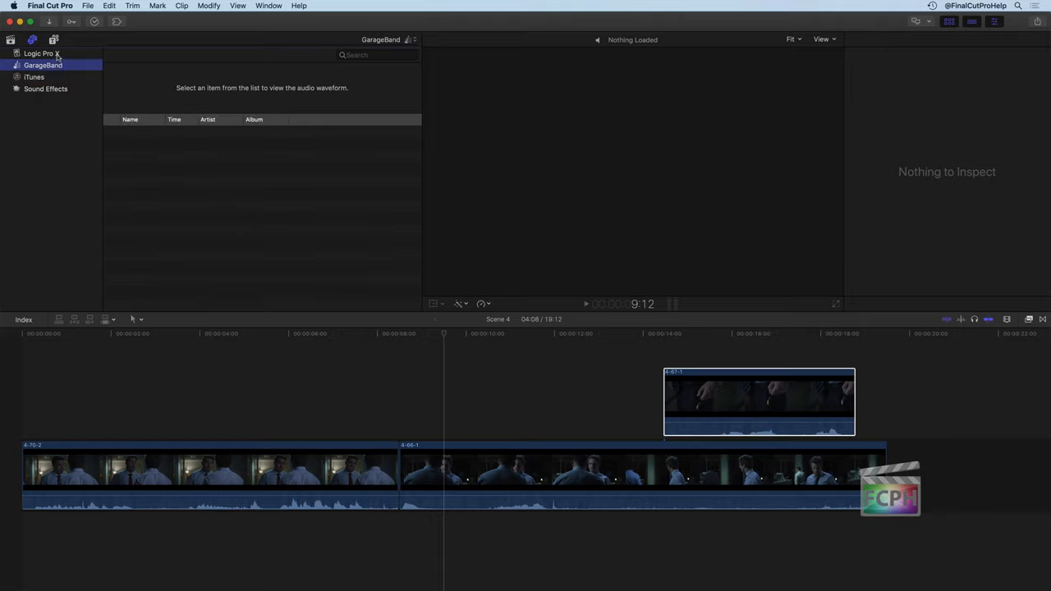
mouse_move(56, 55)
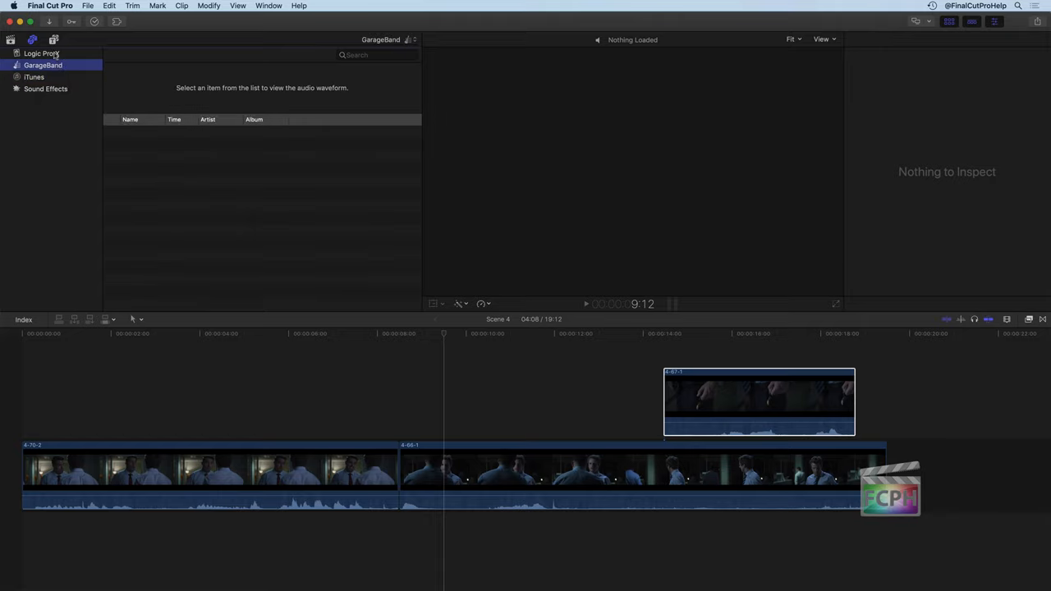
mouse_move(41, 54)
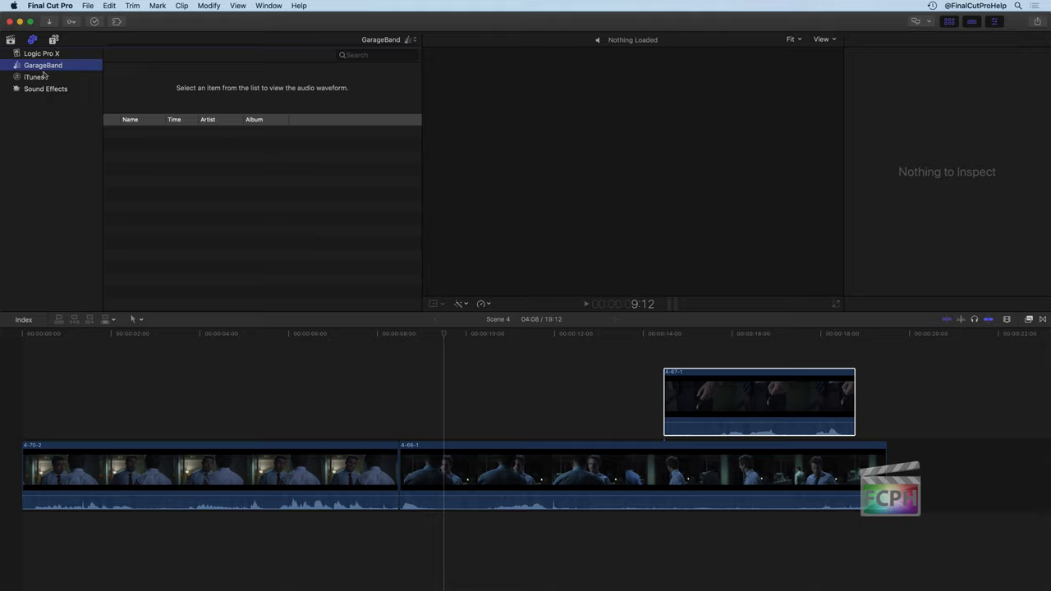
click(33, 77)
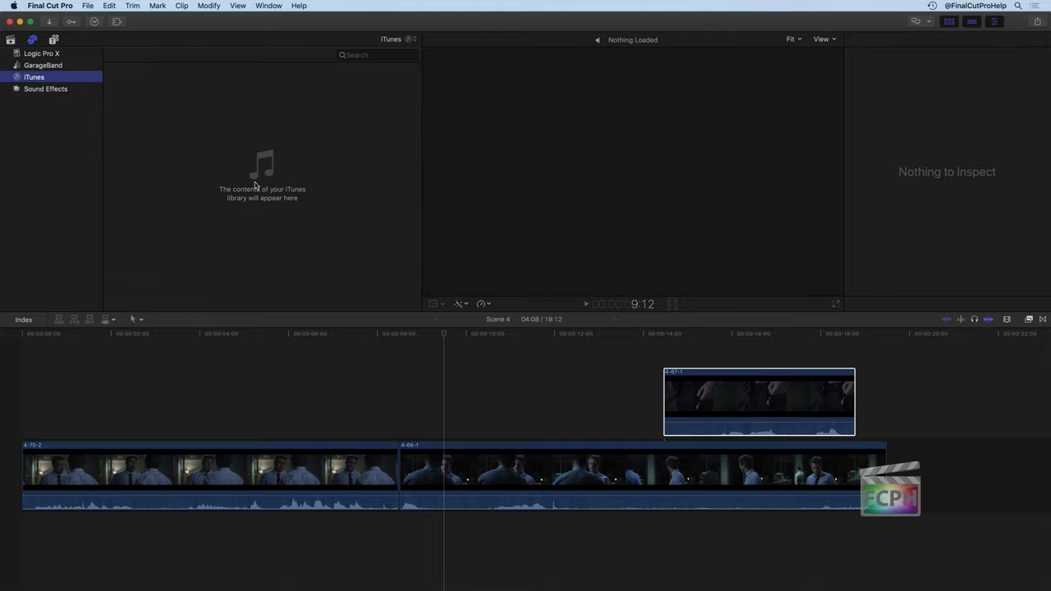
mouse_move(62, 98)
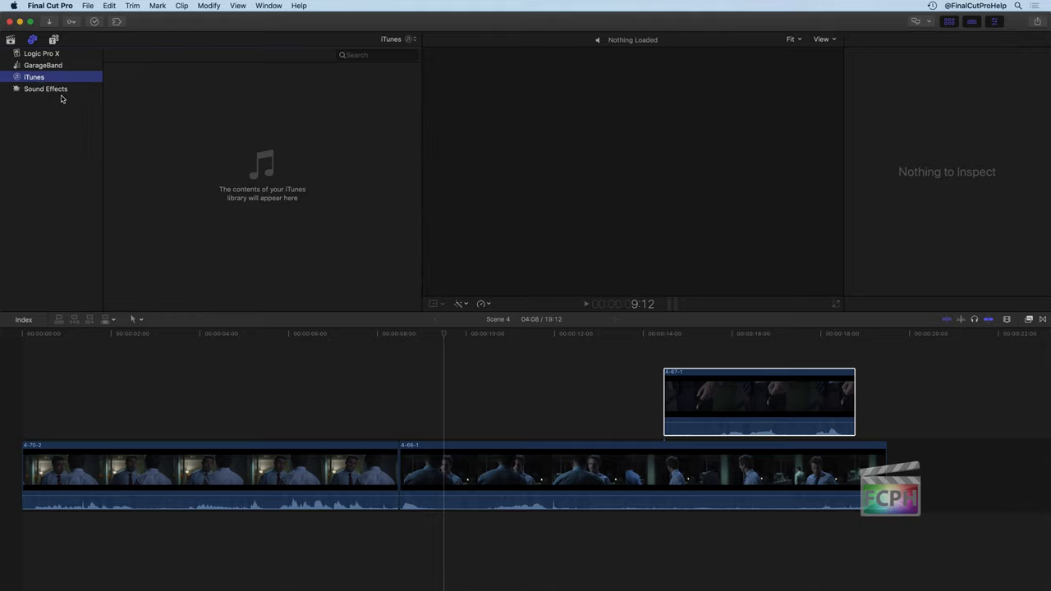
click(45, 88)
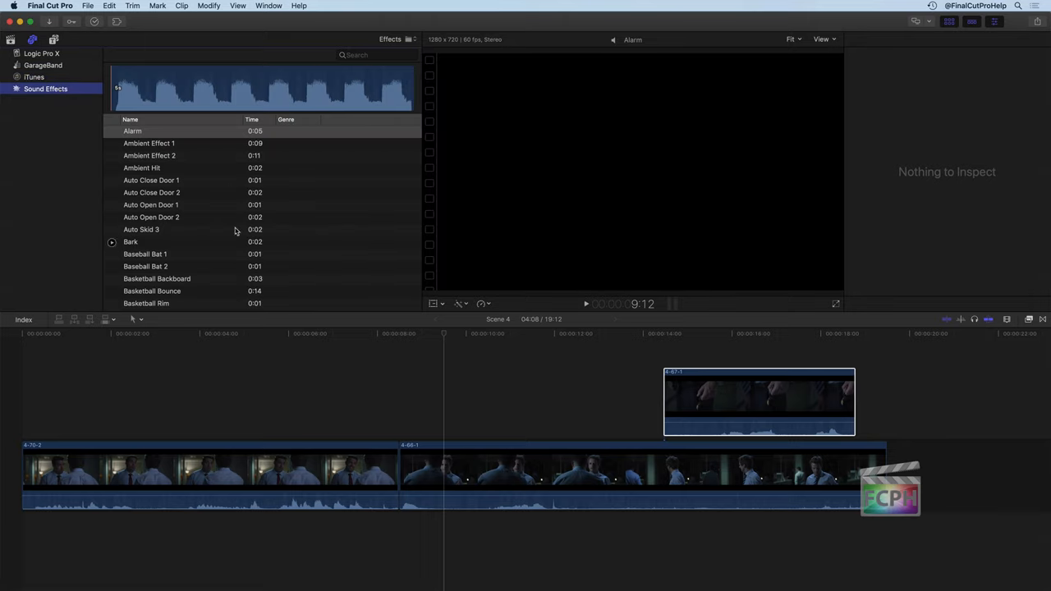
mouse_move(179, 156)
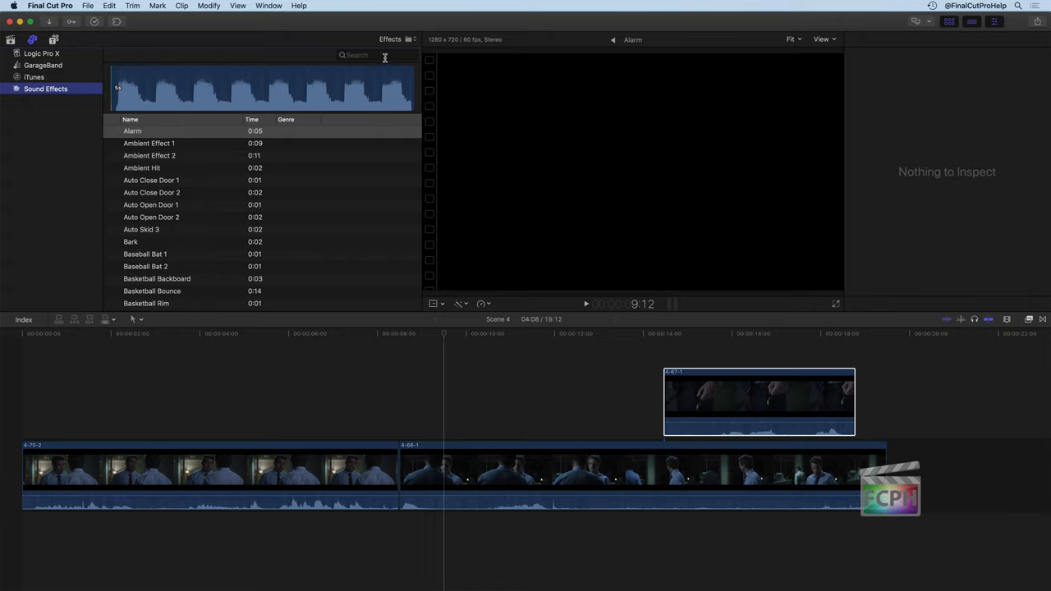
mouse_move(384, 57)
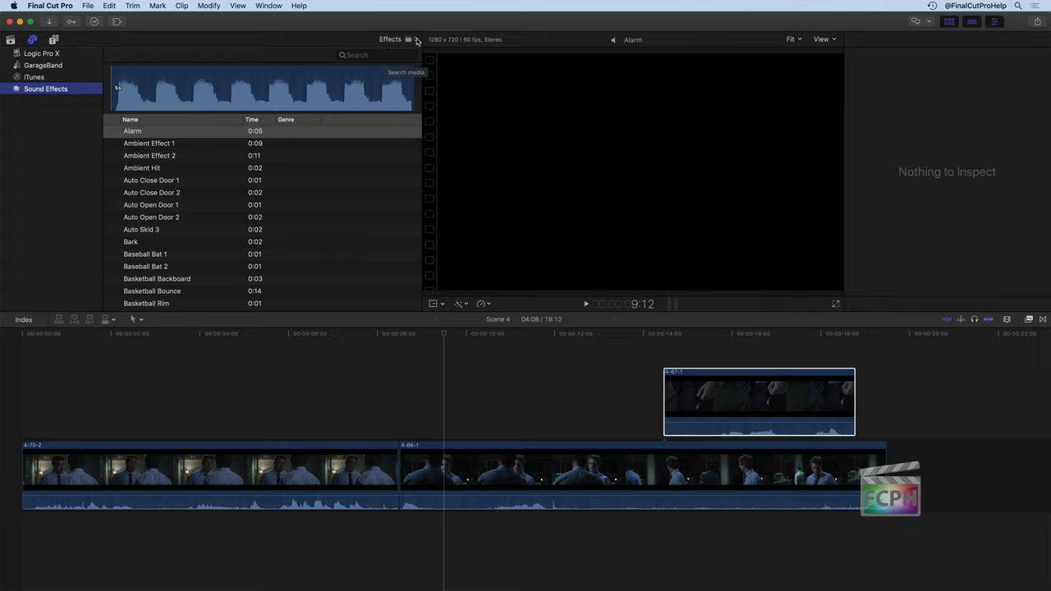
mouse_move(398, 51)
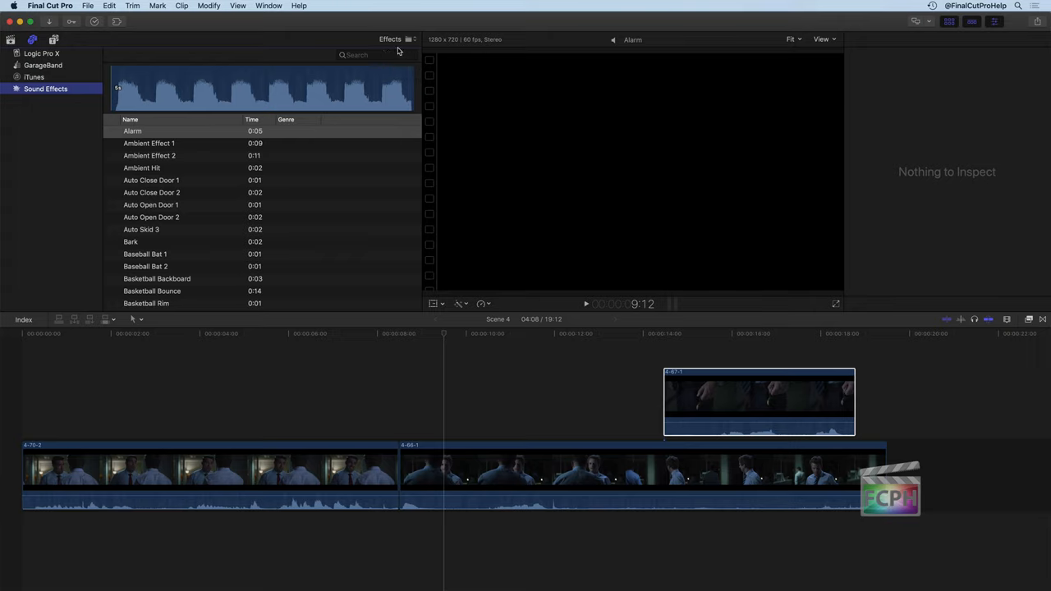
Step: Filter the sound effects list to Final Cut Pro Sound Effects > Ambience
click(390, 39)
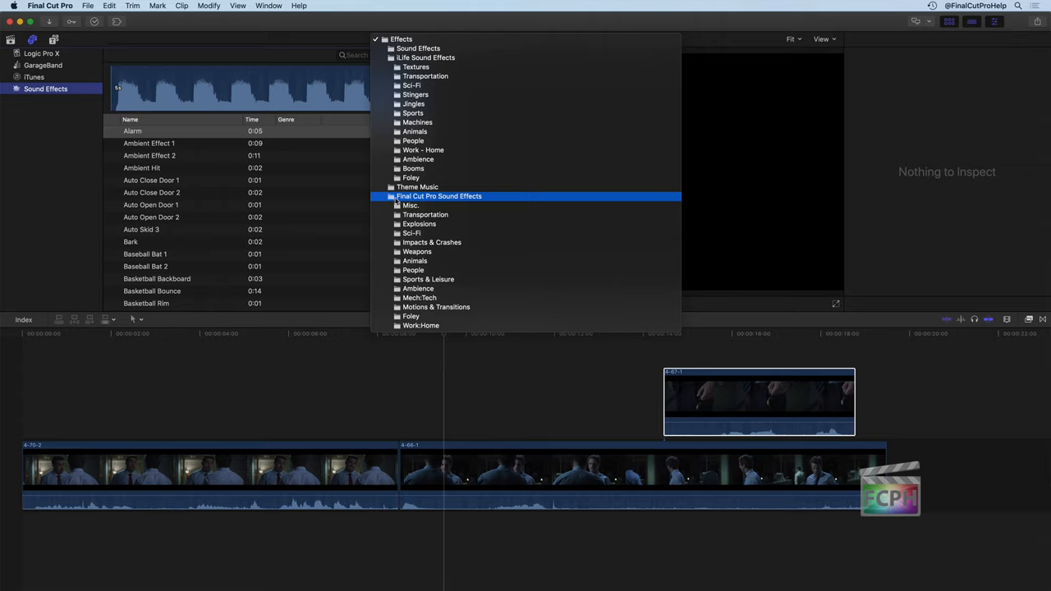
click(418, 297)
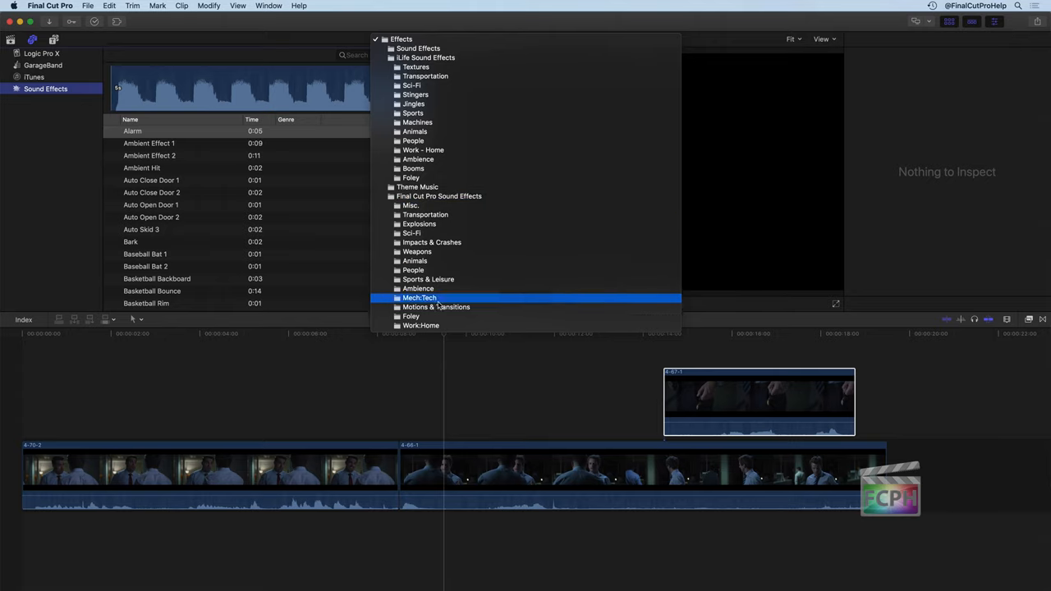
mouse_move(435, 320)
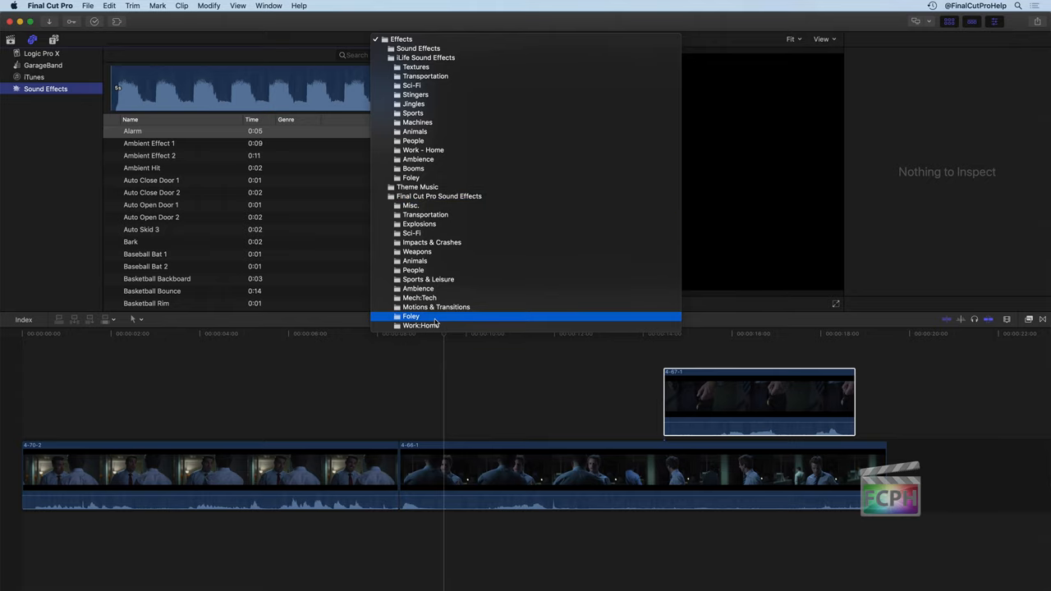
mouse_move(439, 205)
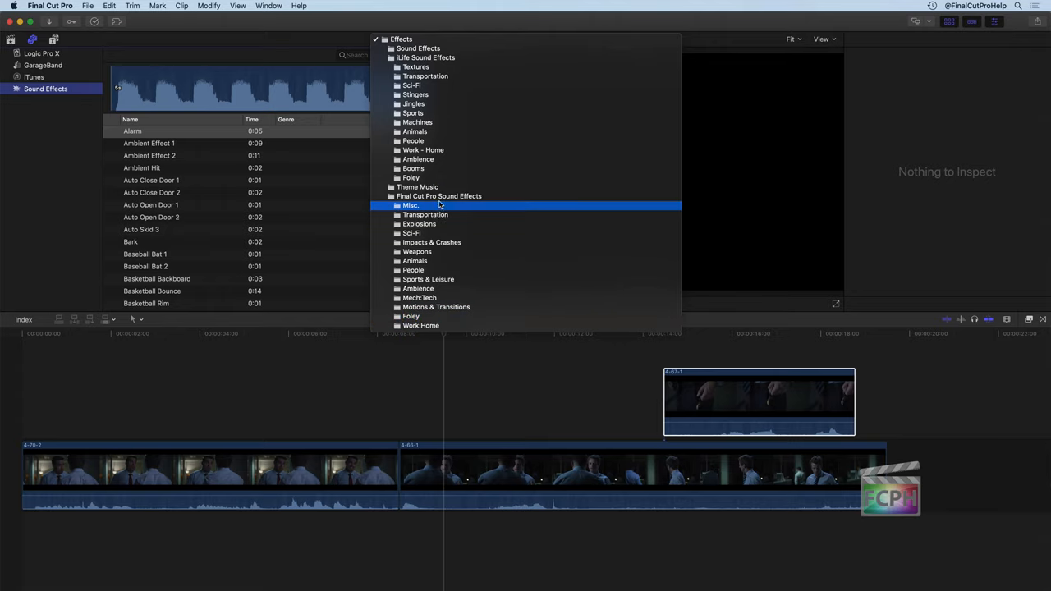
mouse_move(443, 316)
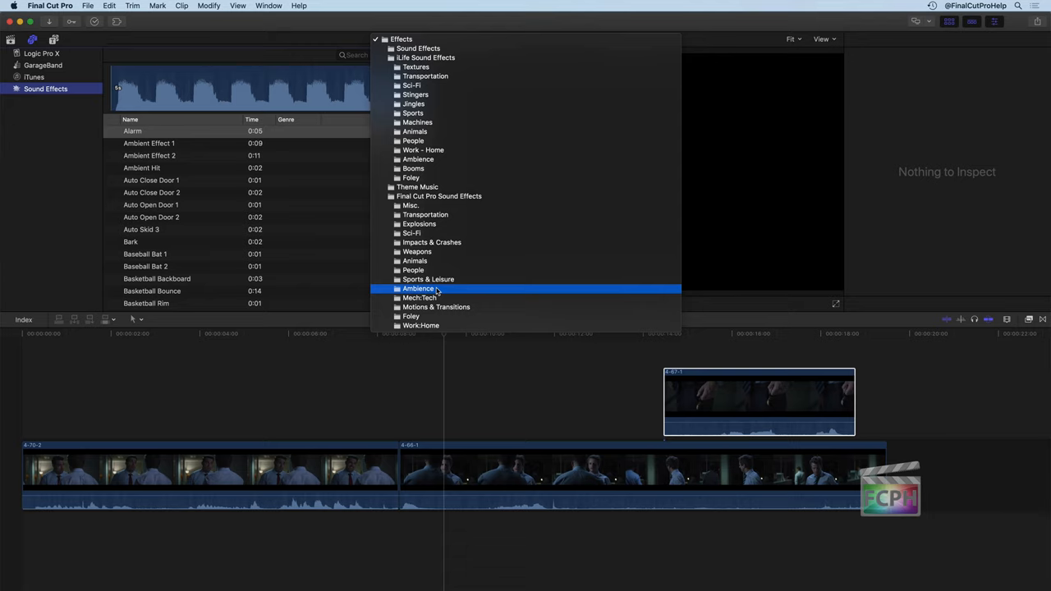
click(417, 288)
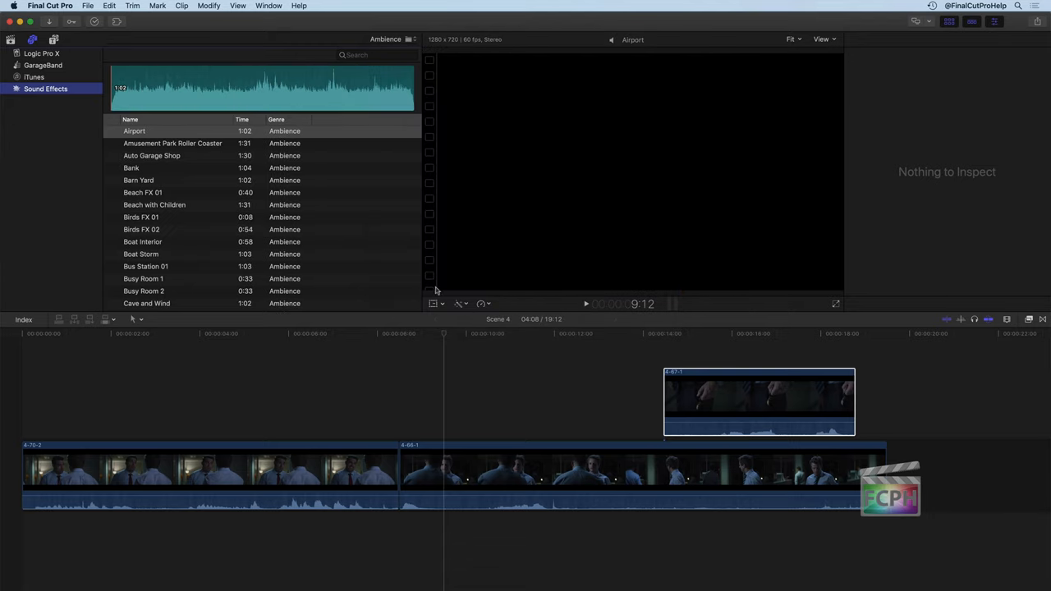
mouse_move(156, 219)
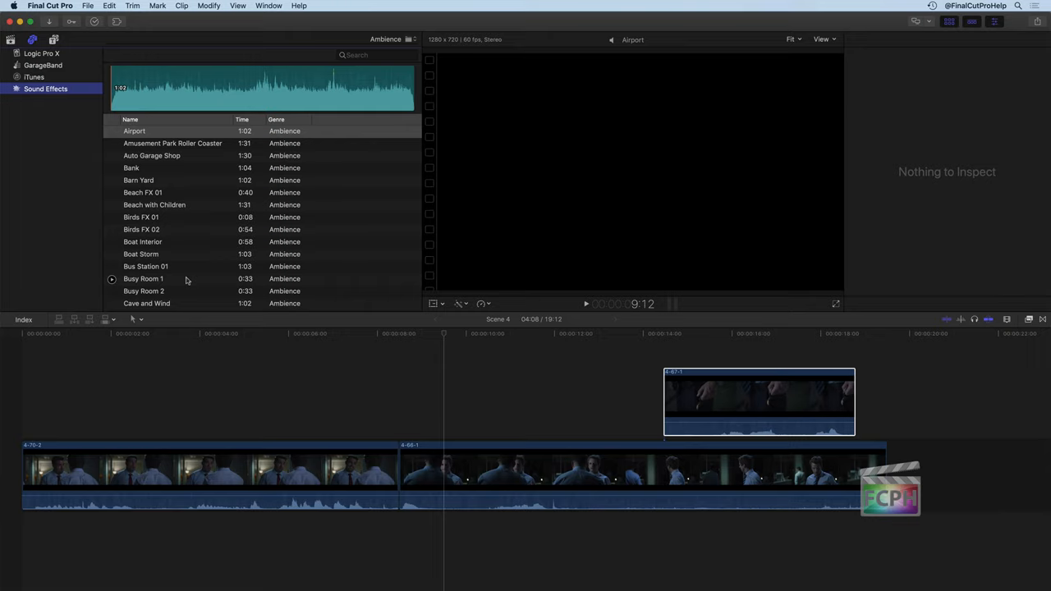
mouse_move(185, 250)
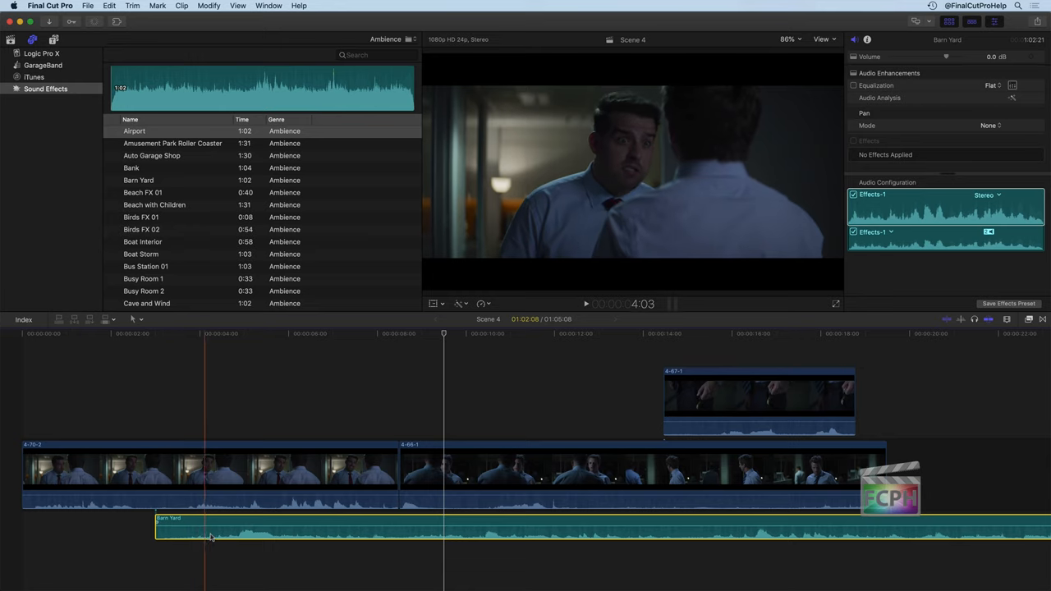
Step: Check the Barn Yard clip's audio roles, then delete it from the Scene 4 timeline
click(496, 468)
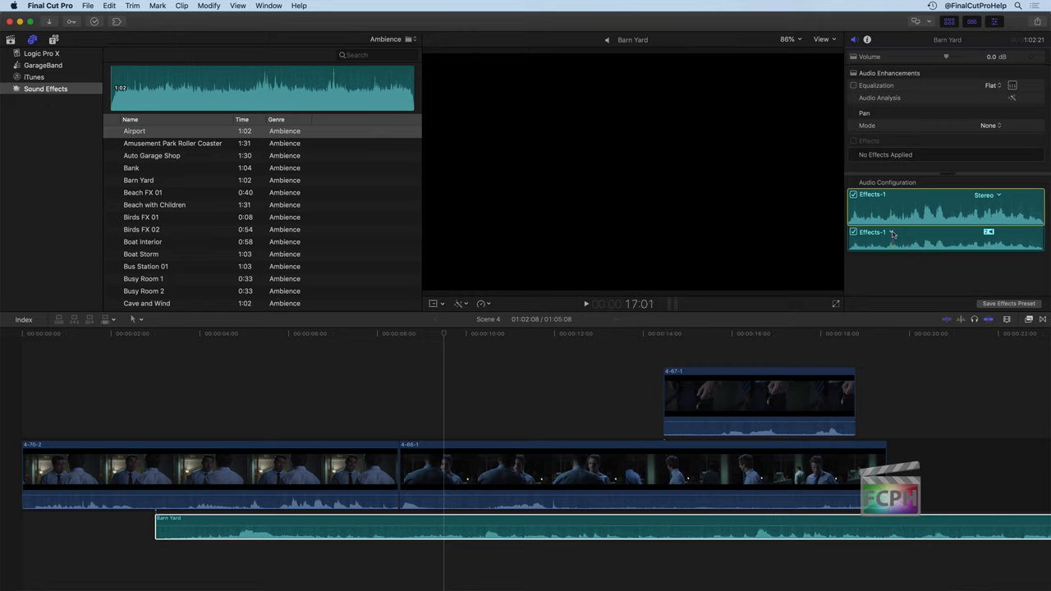
click(874, 231)
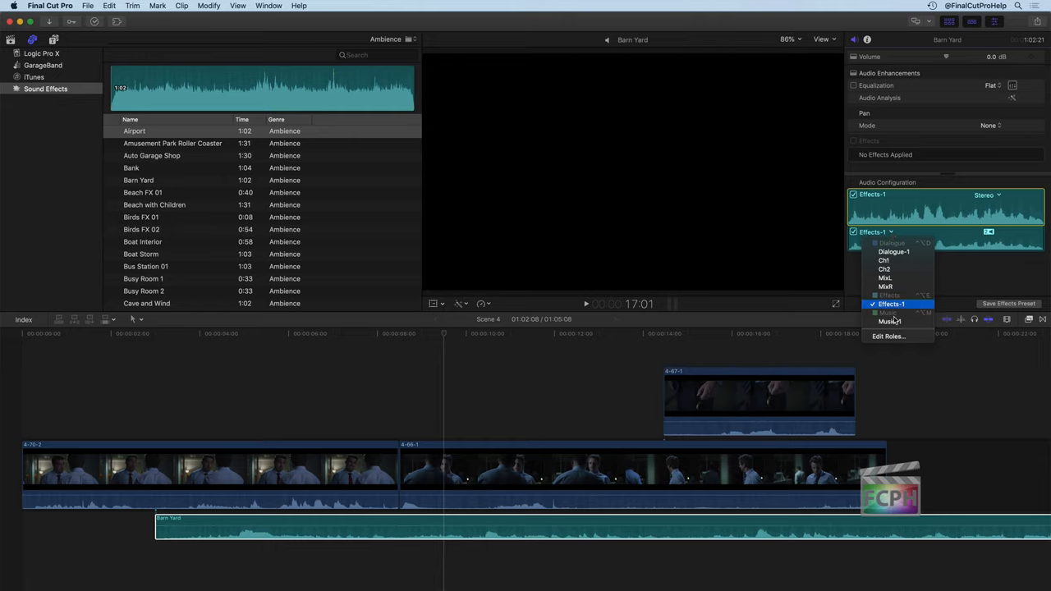
click(891, 320)
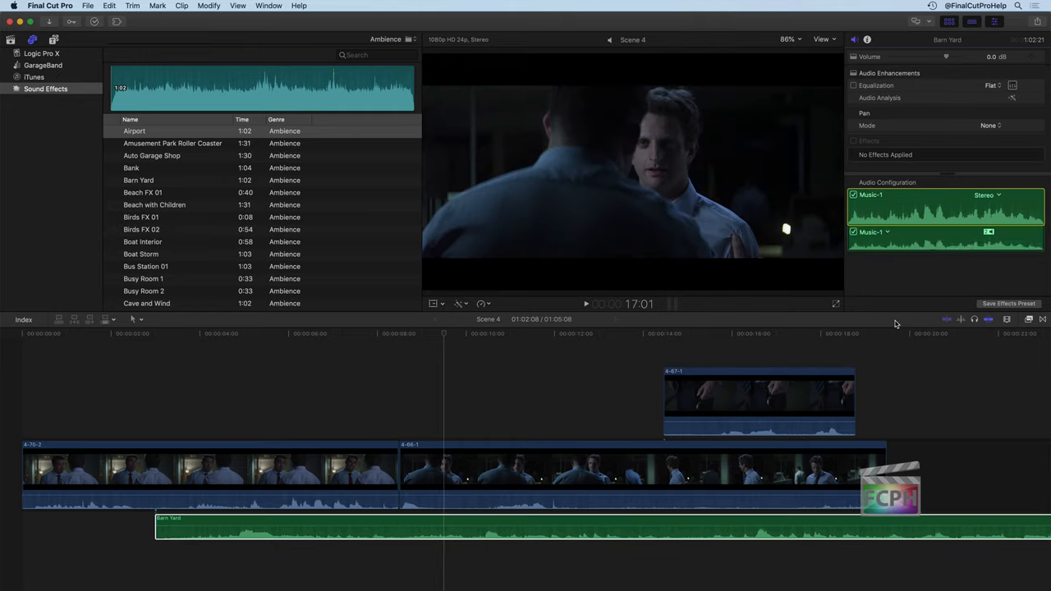
click(885, 231)
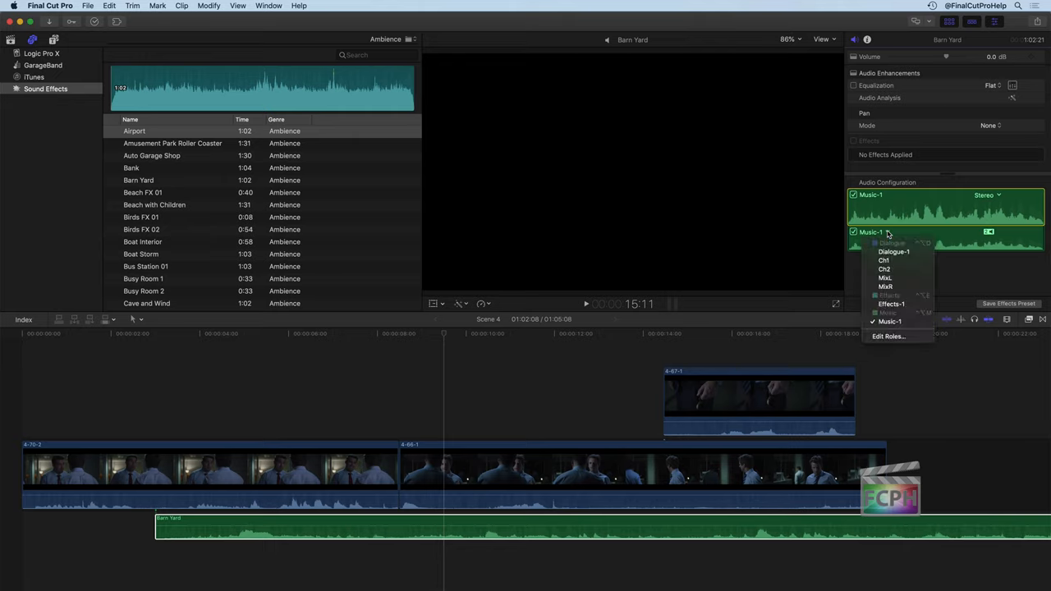
mouse_move(893, 251)
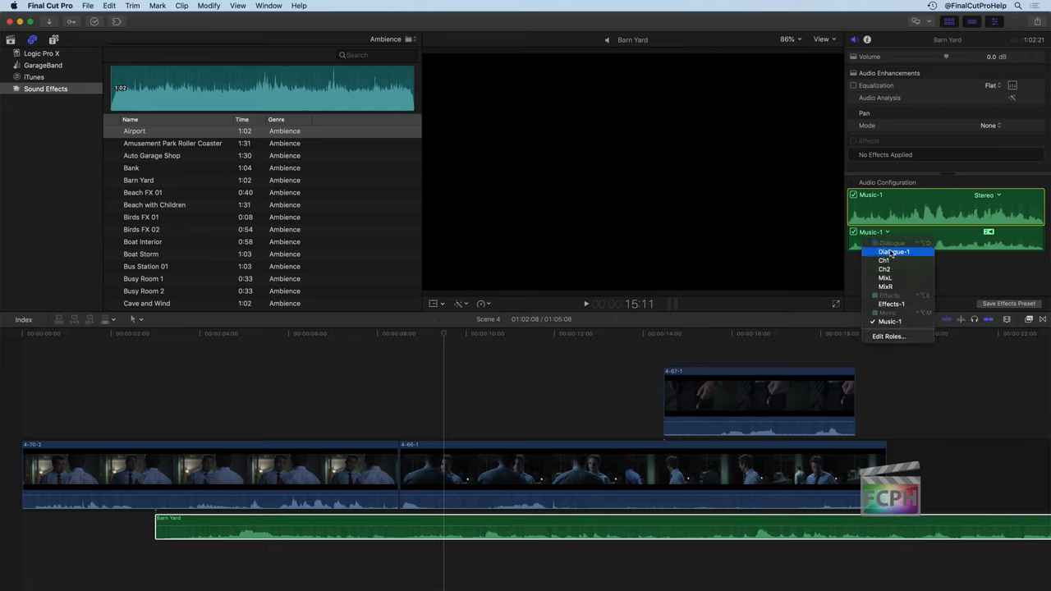
click(894, 251)
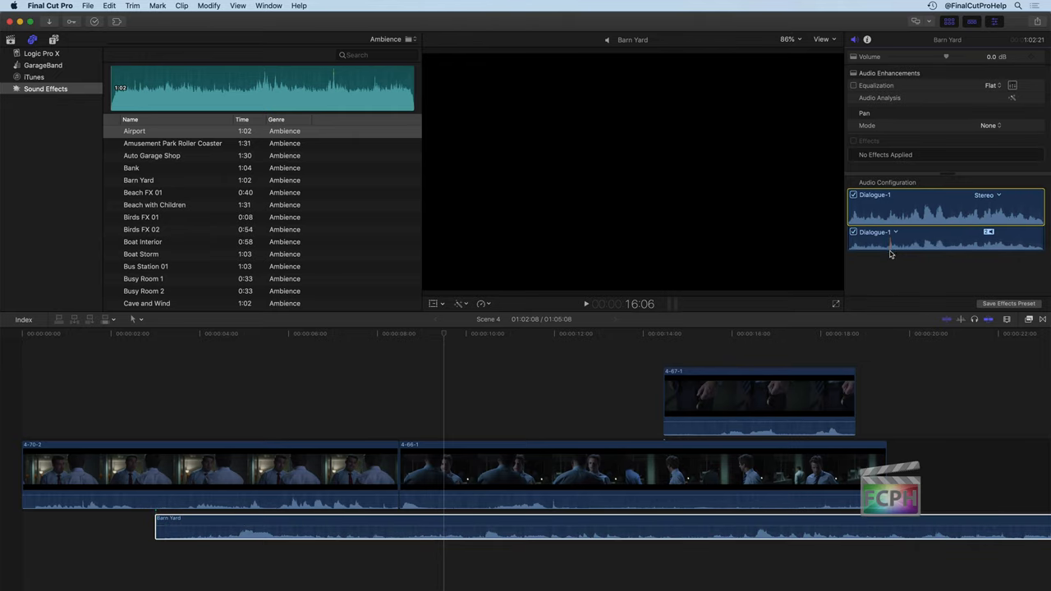
click(340, 534)
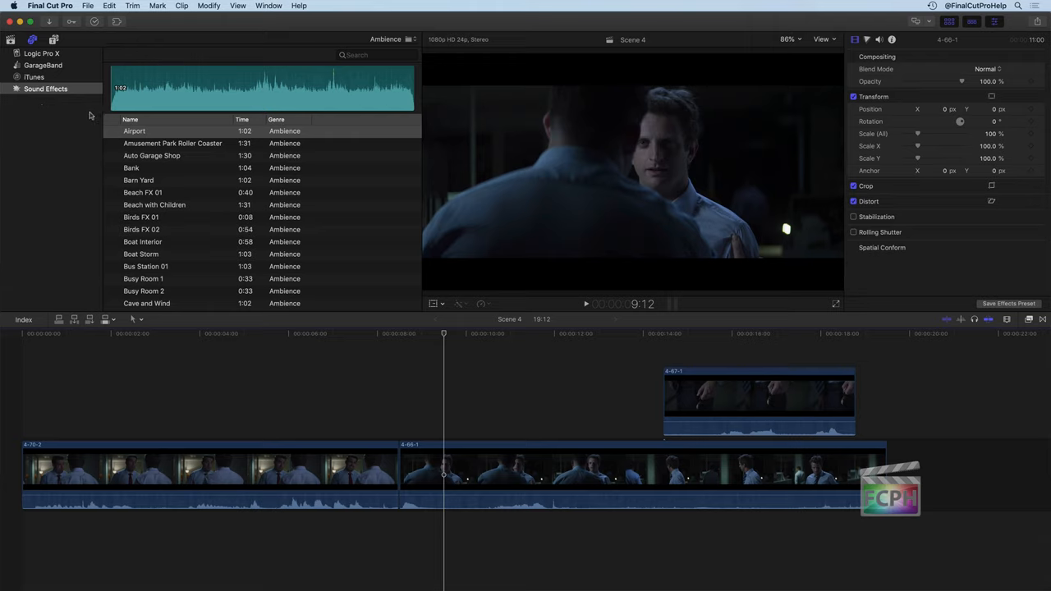
Step: Show the libraries sidebar and open the Score keyword collection
click(134, 130)
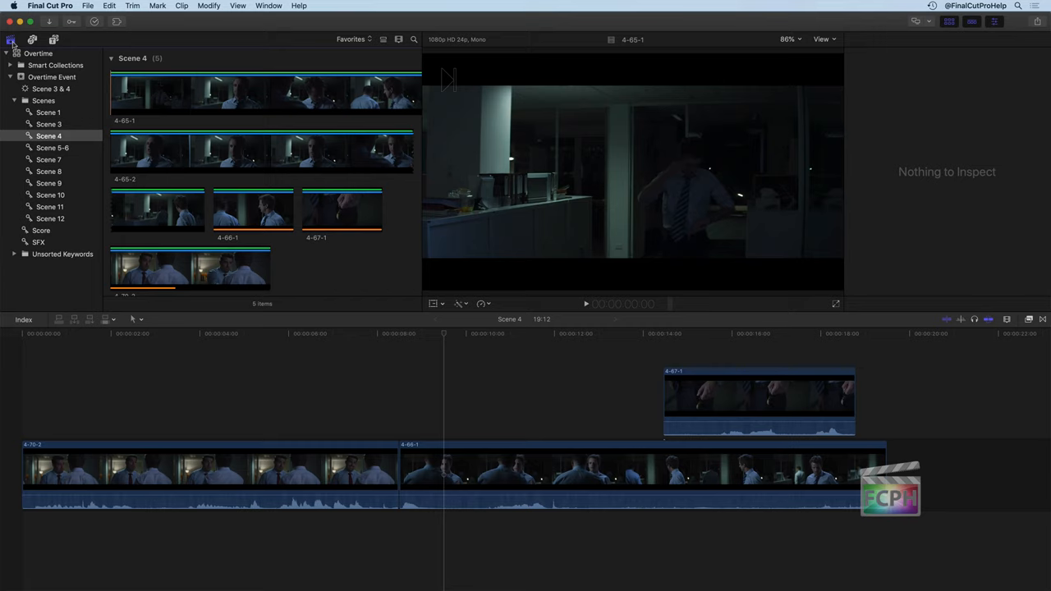
mouse_move(50, 241)
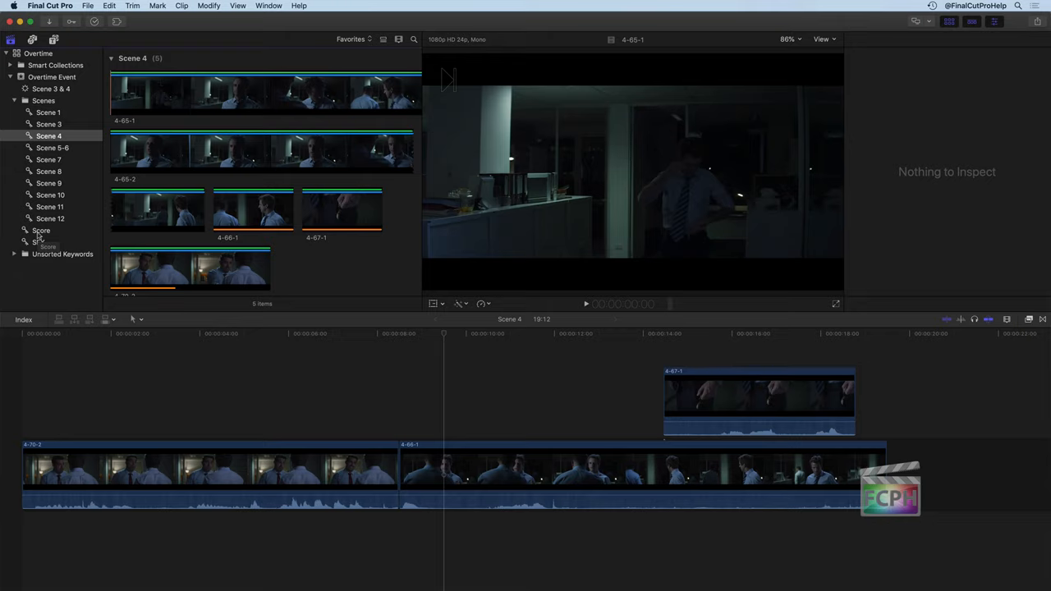
click(41, 230)
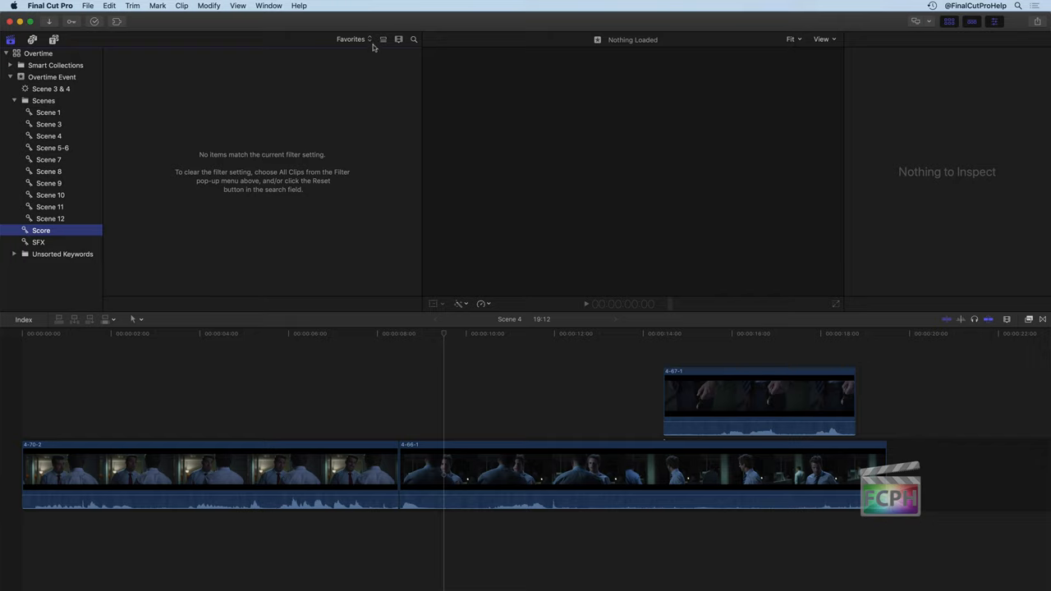
mouse_move(358, 58)
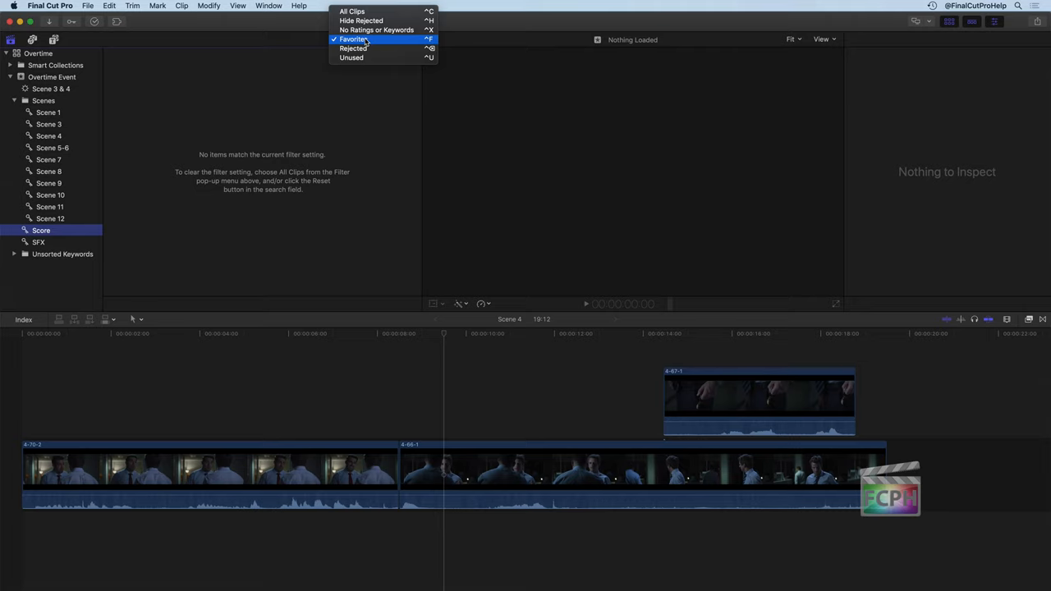
Step: Hide rejected clips and connect a marked range of Overtime Cue 4 to the timeline
click(361, 20)
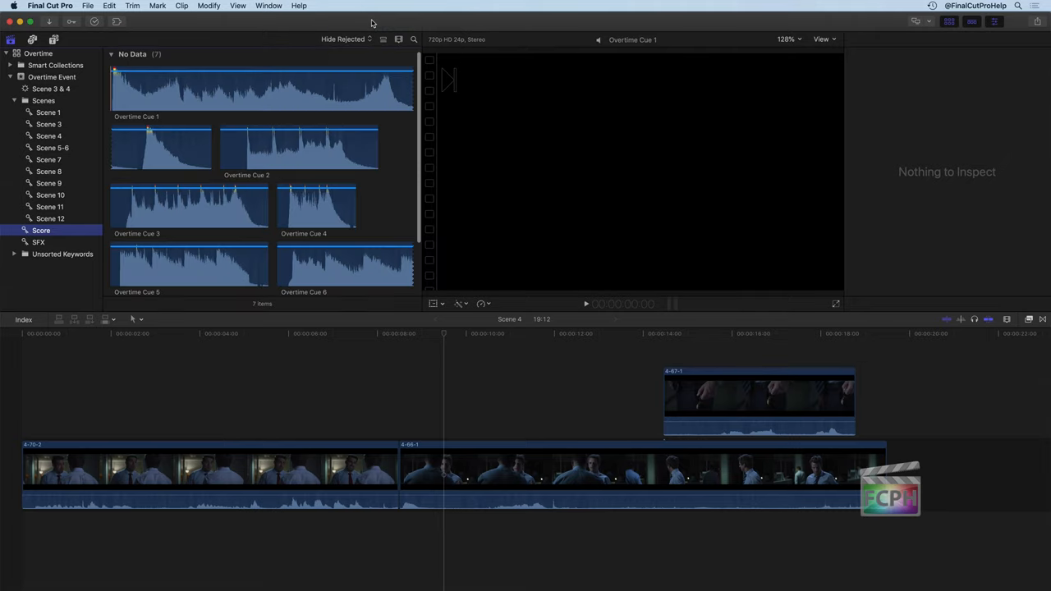
click(316, 205)
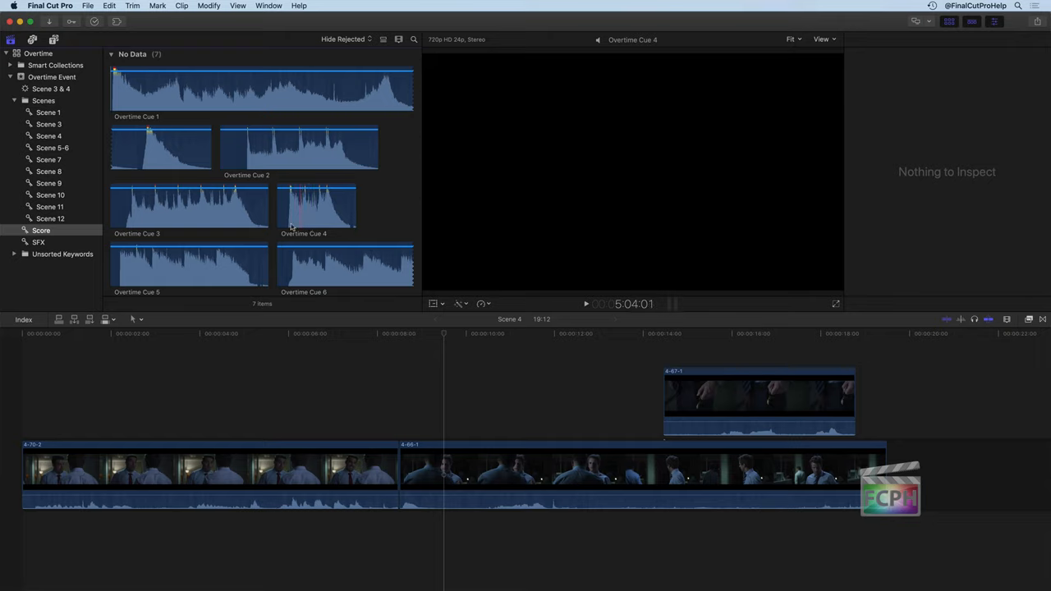
click(316, 205)
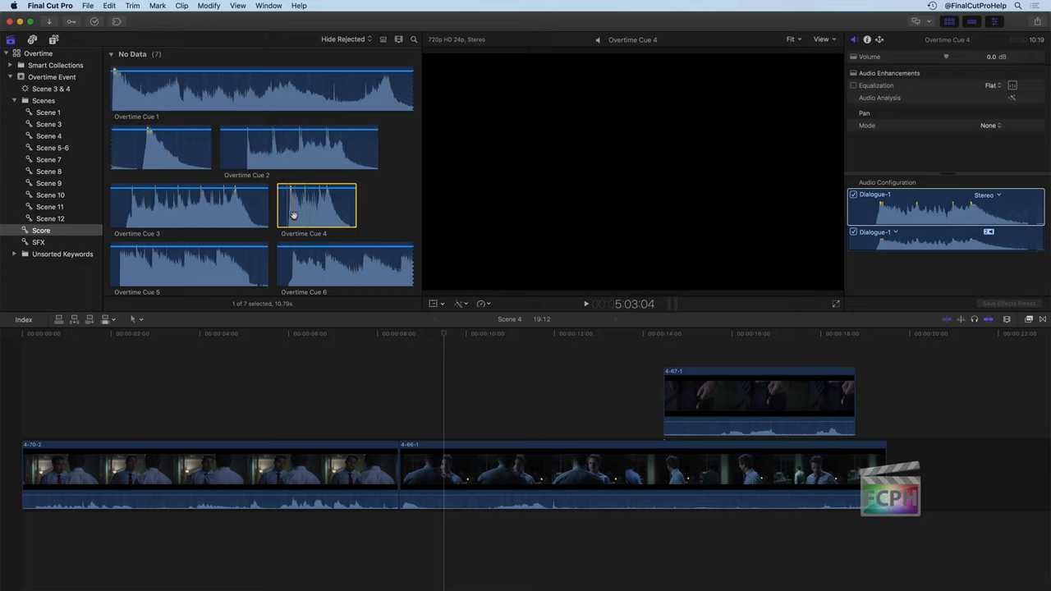
click(316, 206)
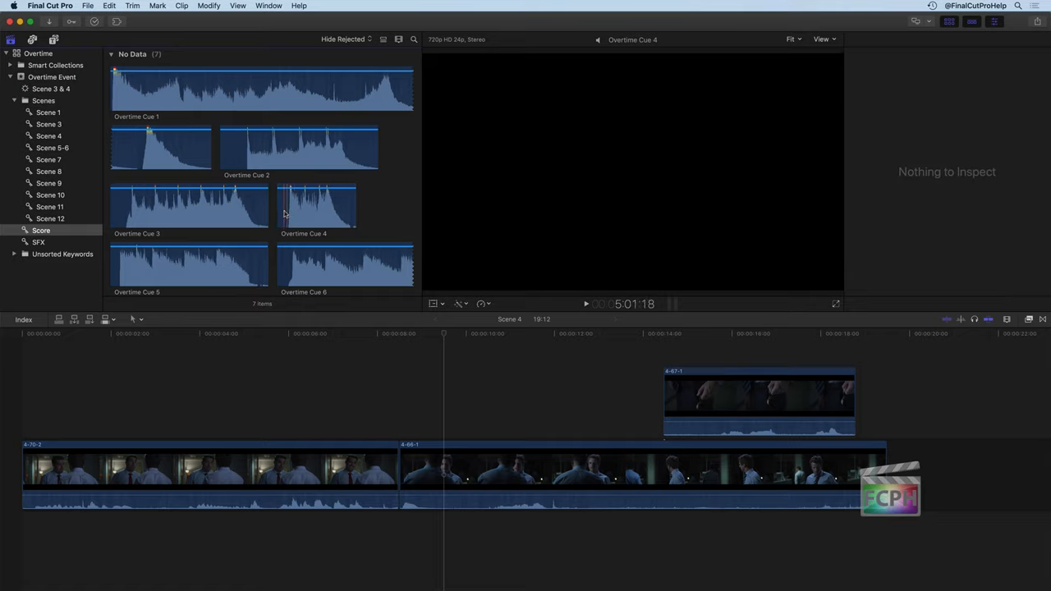
click(316, 205)
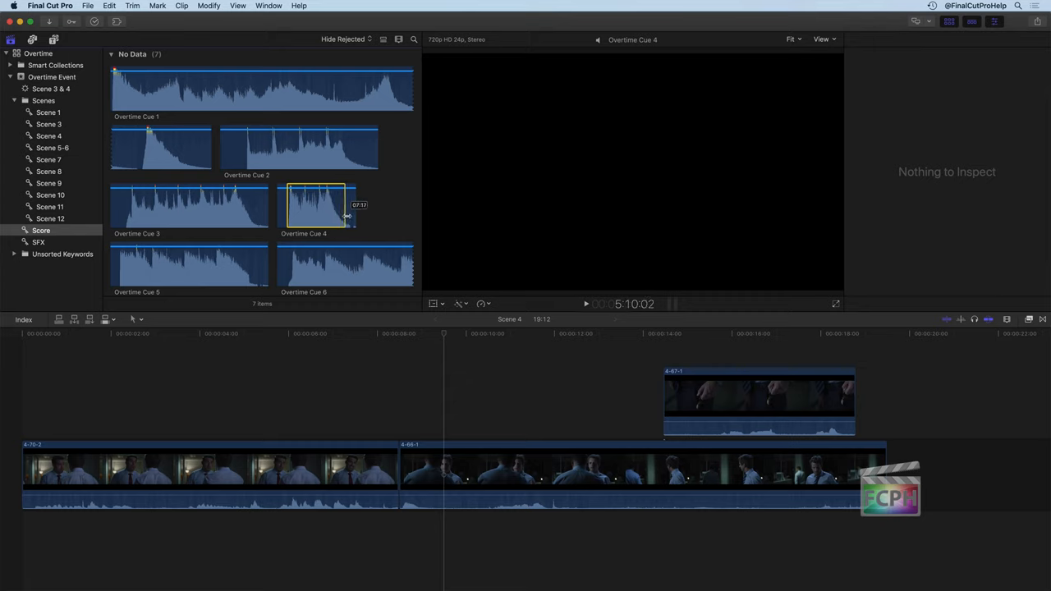
click(321, 206)
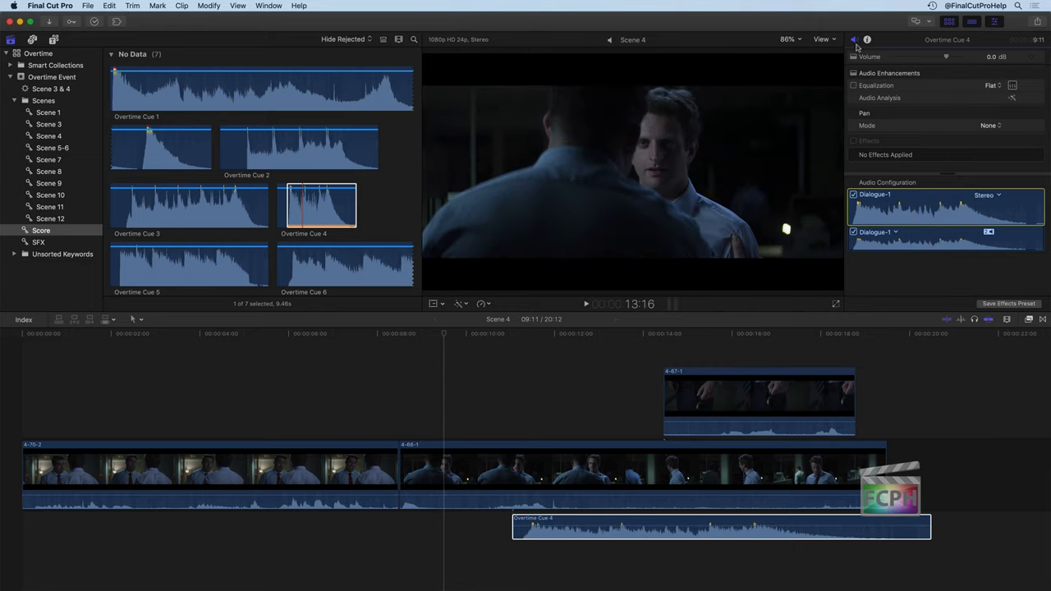
Step: Assign the Music-1 role to Overtime Cue 4's audio component
click(896, 232)
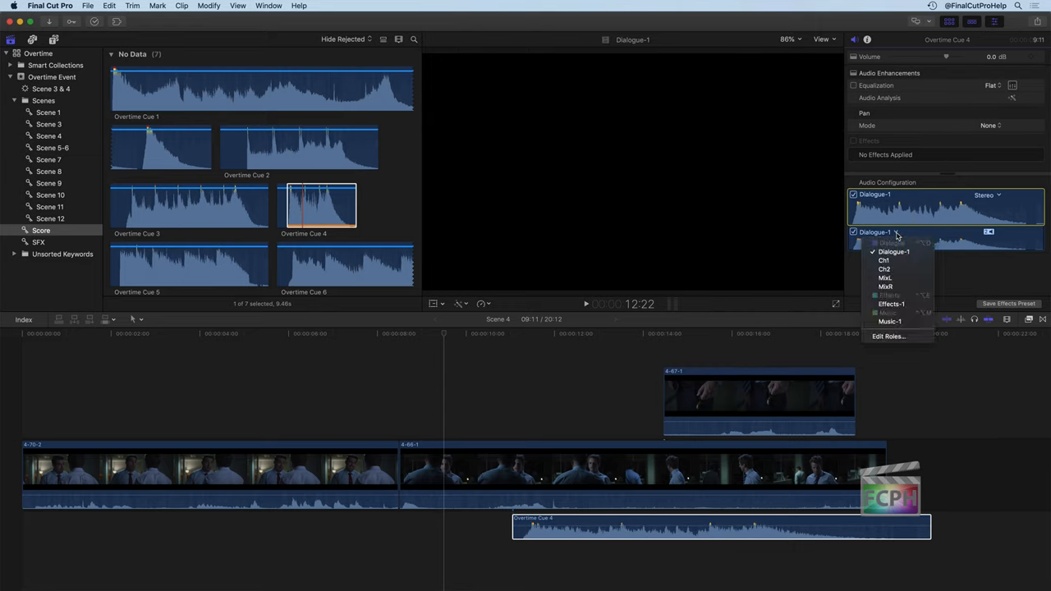
mouse_move(889, 321)
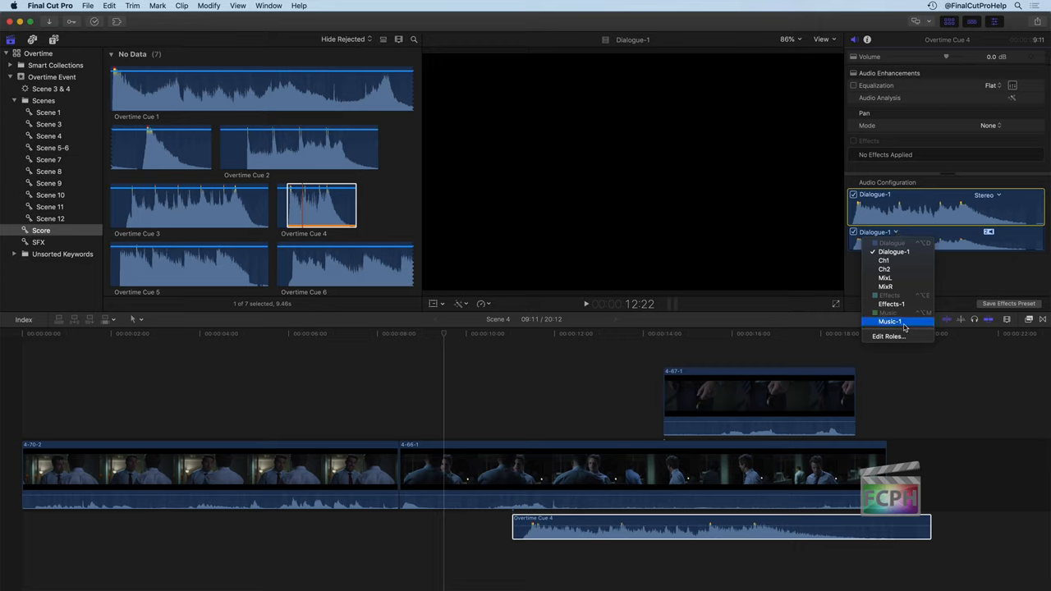
click(891, 321)
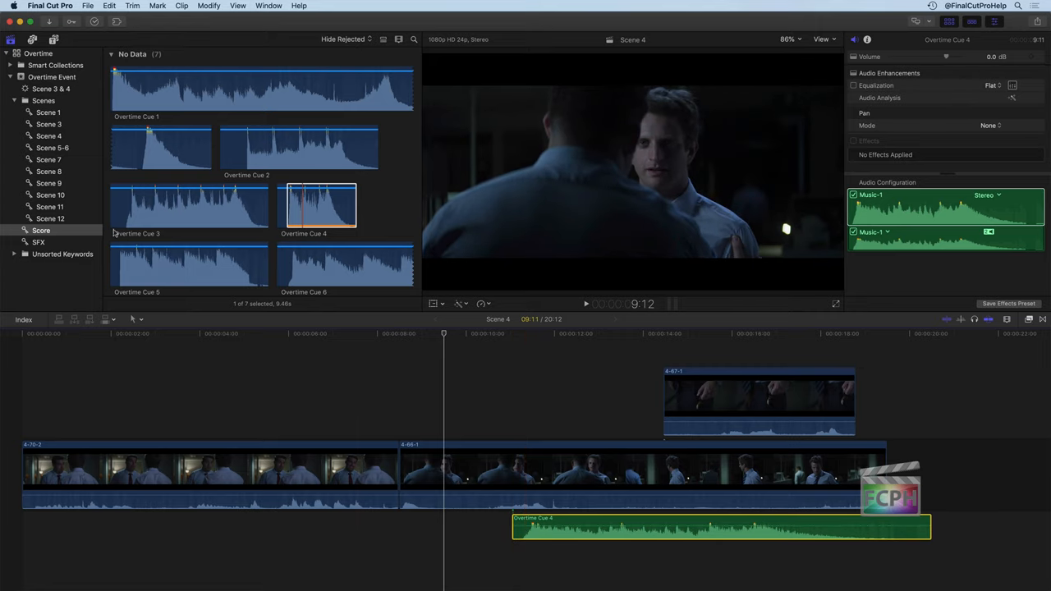
click(38, 242)
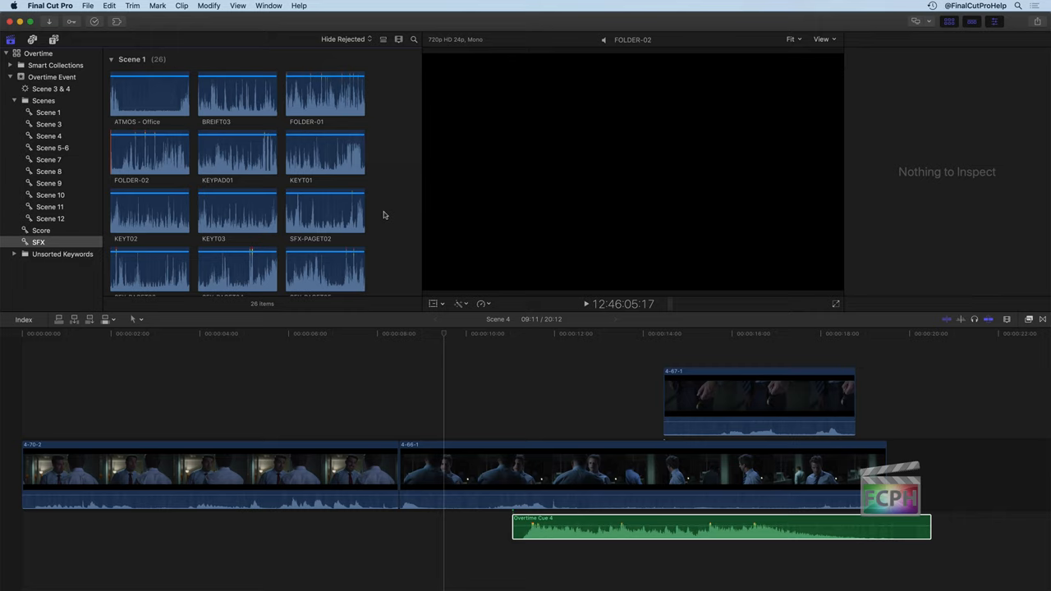
mouse_move(156, 127)
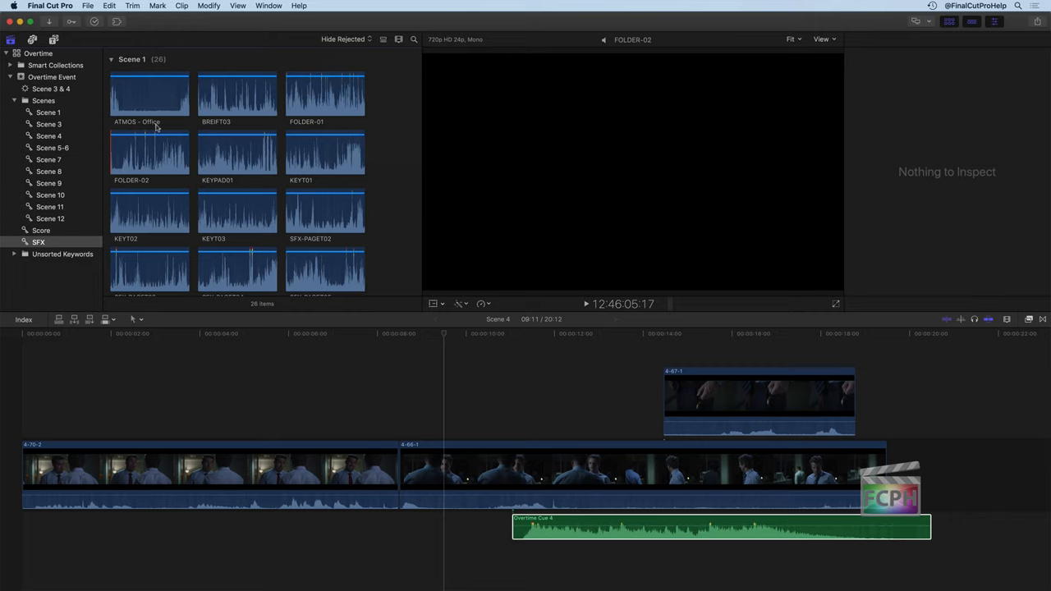
Step: Mark a range of ATMOS - Office and connect it beneath the video
click(135, 92)
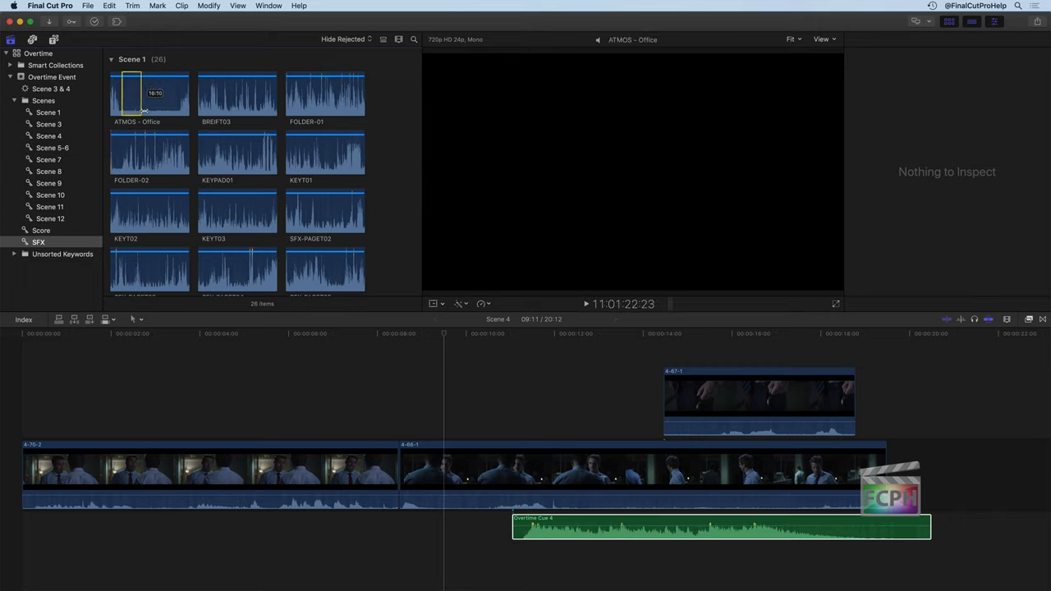
click(149, 93)
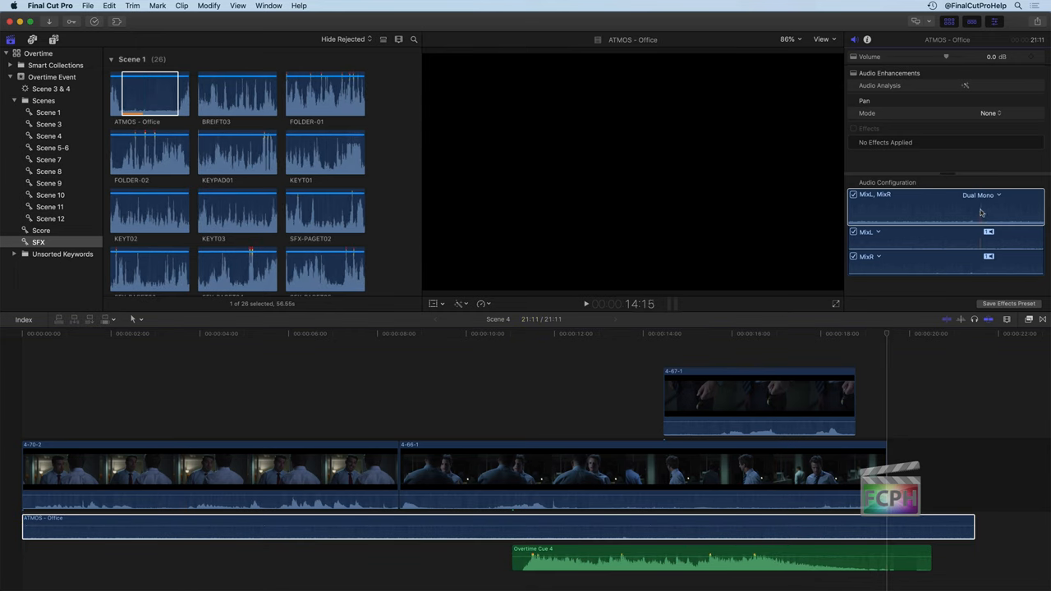
Step: Set both the MixL and MixR channels of ATMOS - Office to Effects-1
click(866, 232)
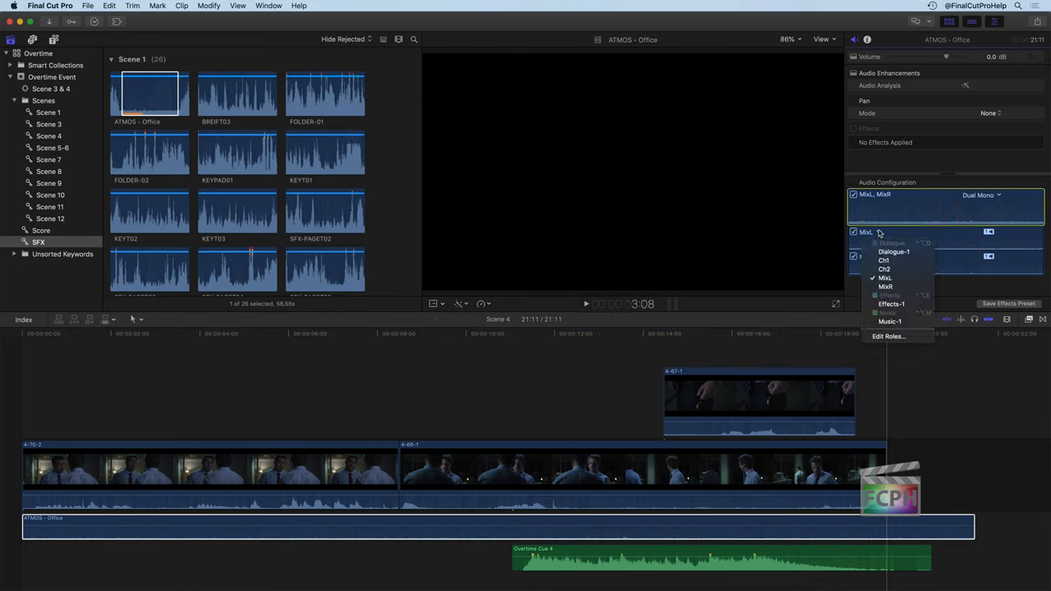
click(891, 304)
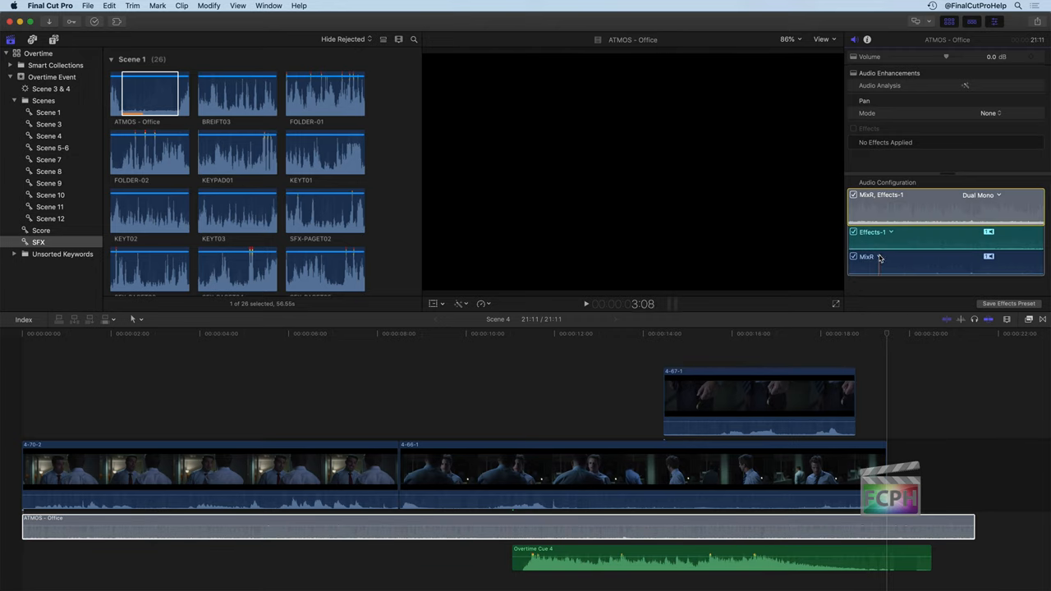
click(879, 256)
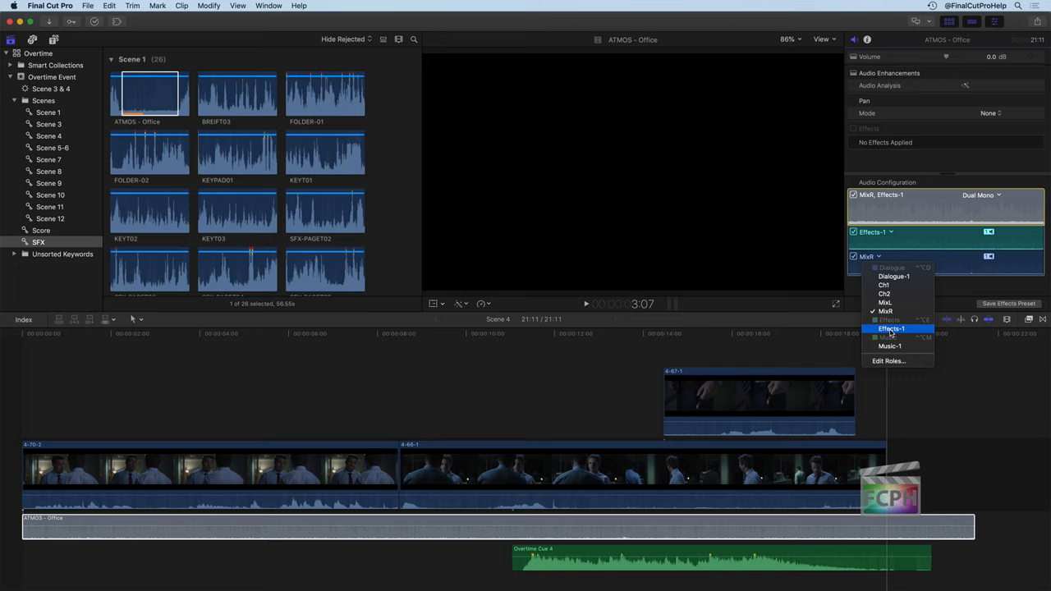
click(890, 328)
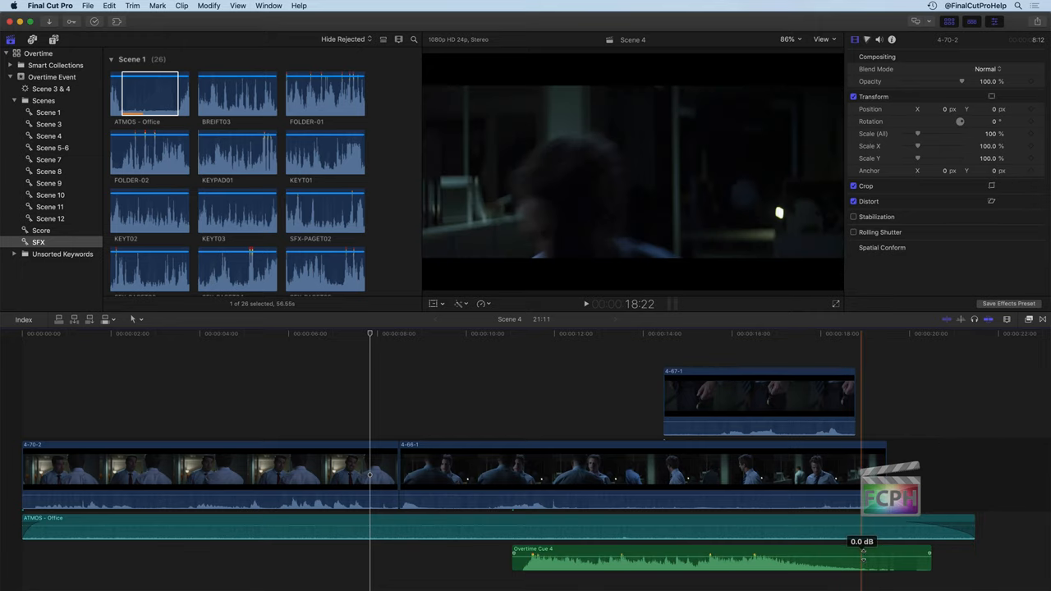
Step: Drag the end fade handles to fade out Overtime Cue 4 and ATMOS - Office
click(513, 334)
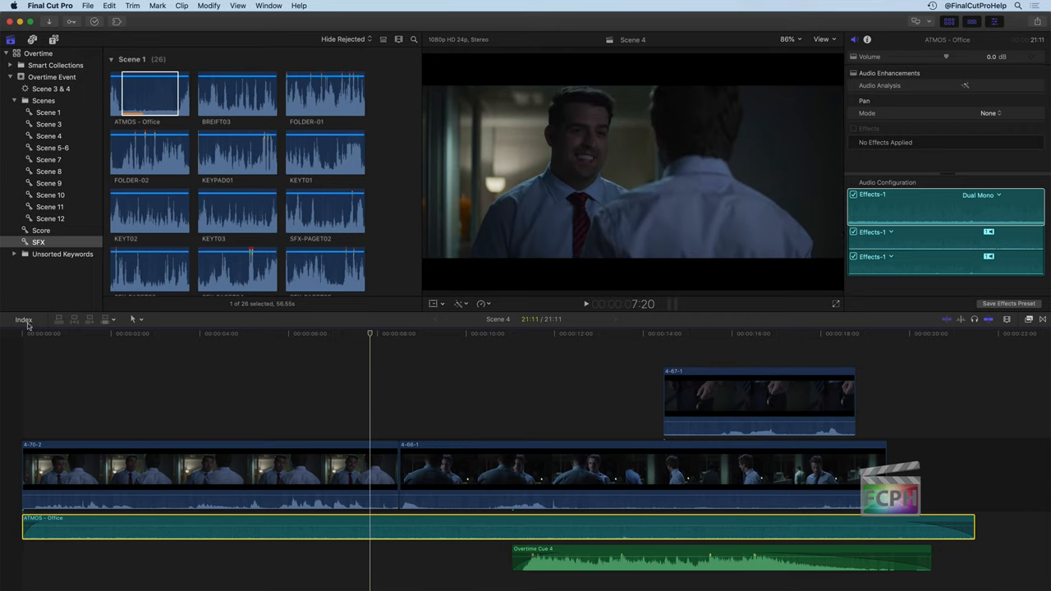
Step: Select clips 4-70-2 and 4-66-1 in the timeline index and try the Audio and All filters
click(23, 320)
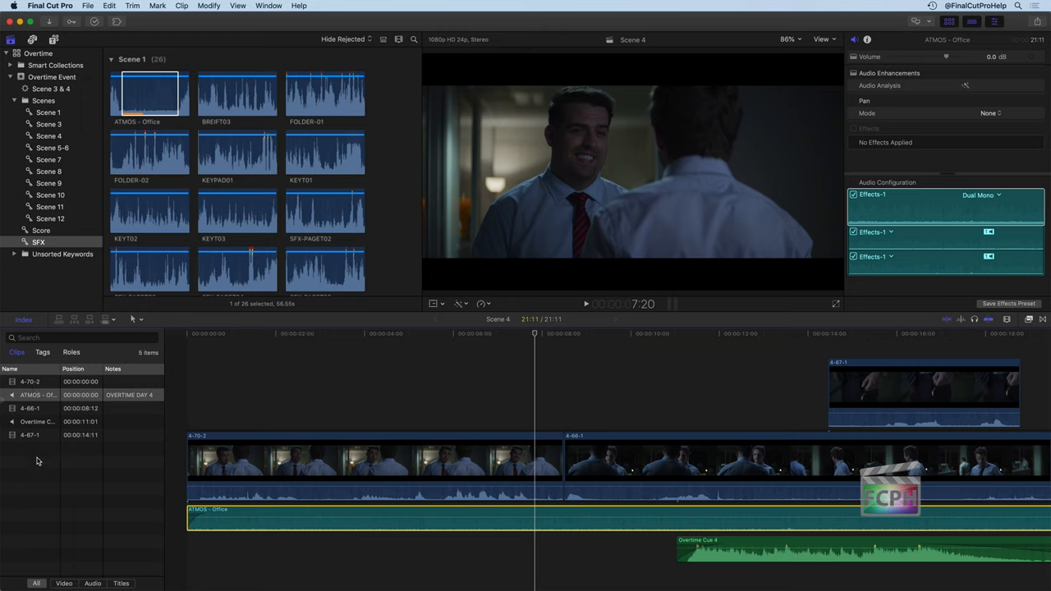
click(369, 460)
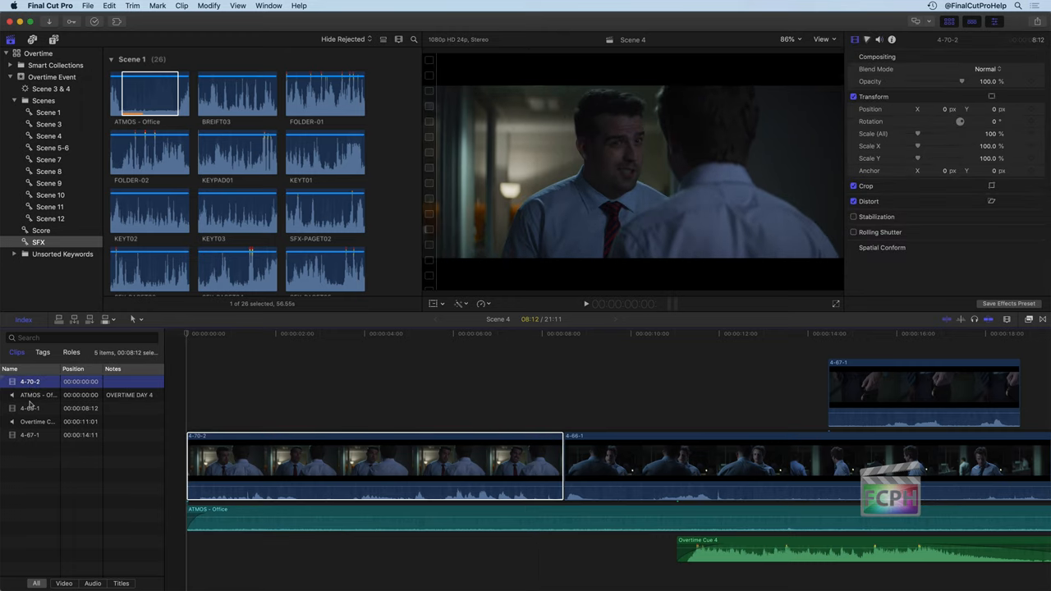
click(30, 435)
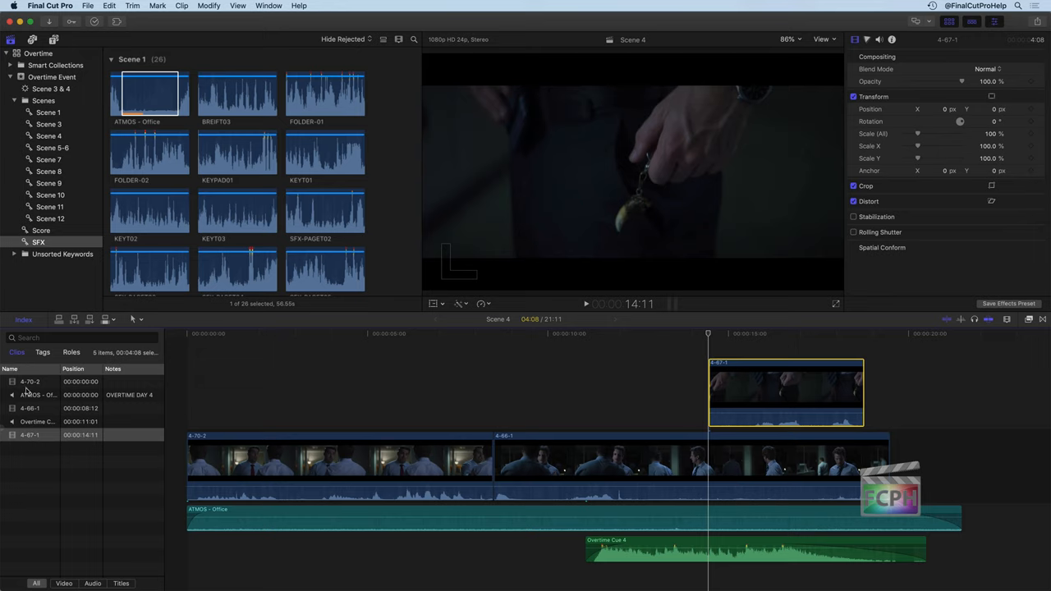
click(93, 583)
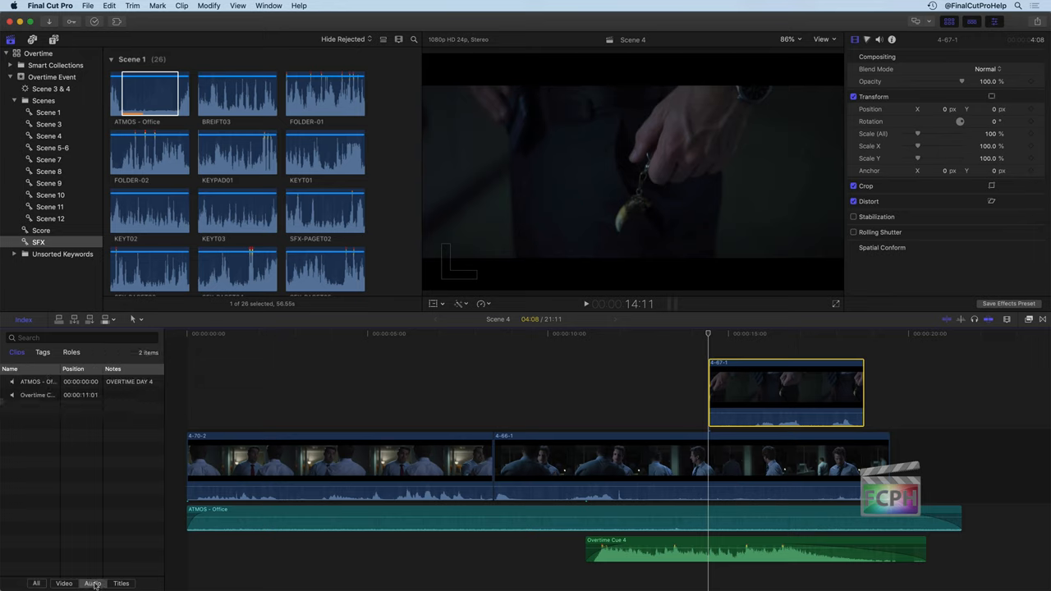
click(64, 583)
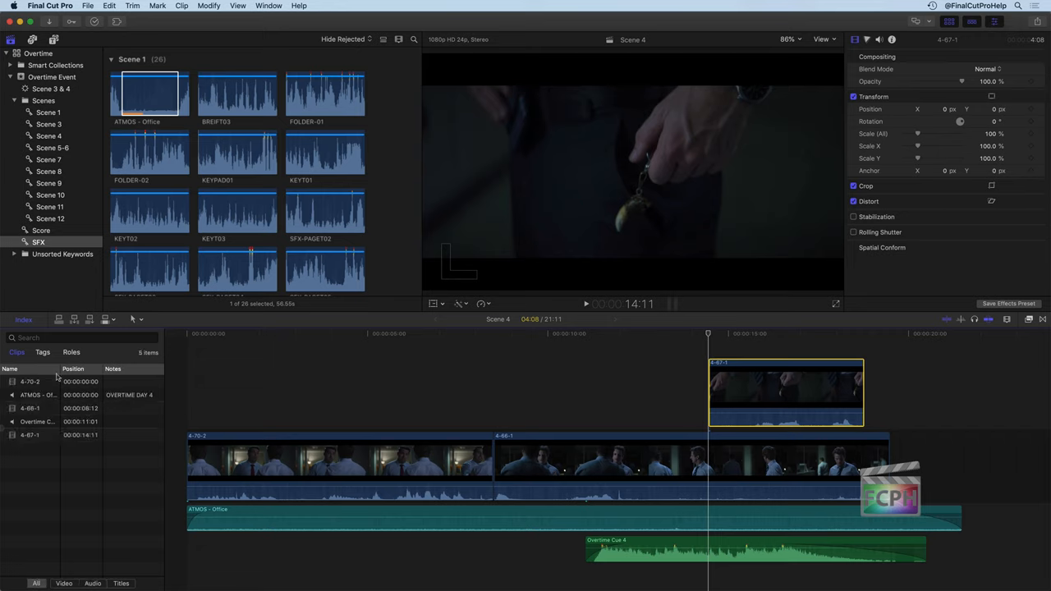
mouse_move(36, 387)
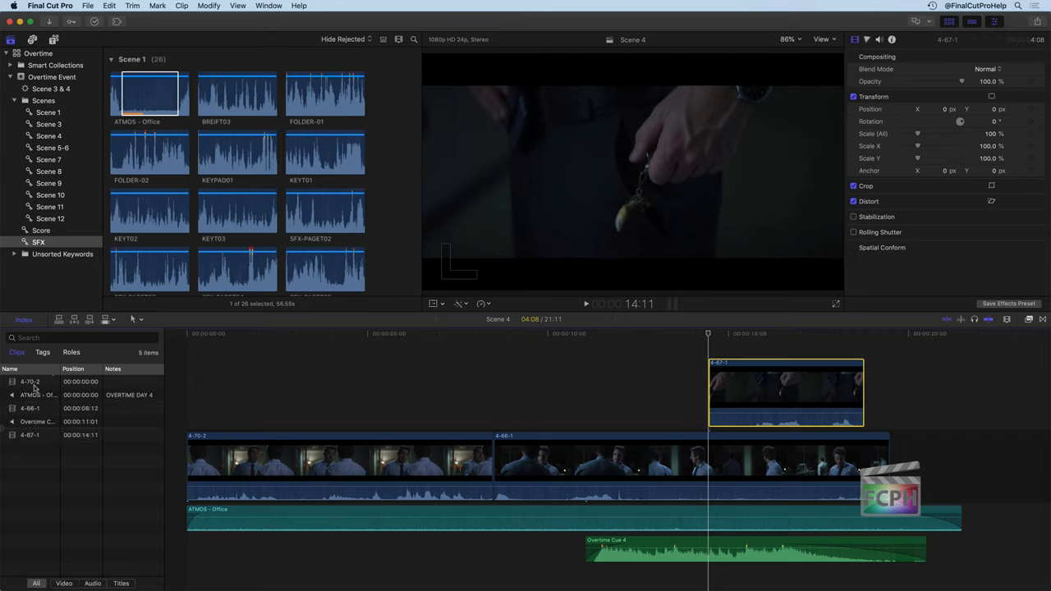
Step: Show the Tags list in the timeline index, listing the scene 4 and score keywords
click(42, 352)
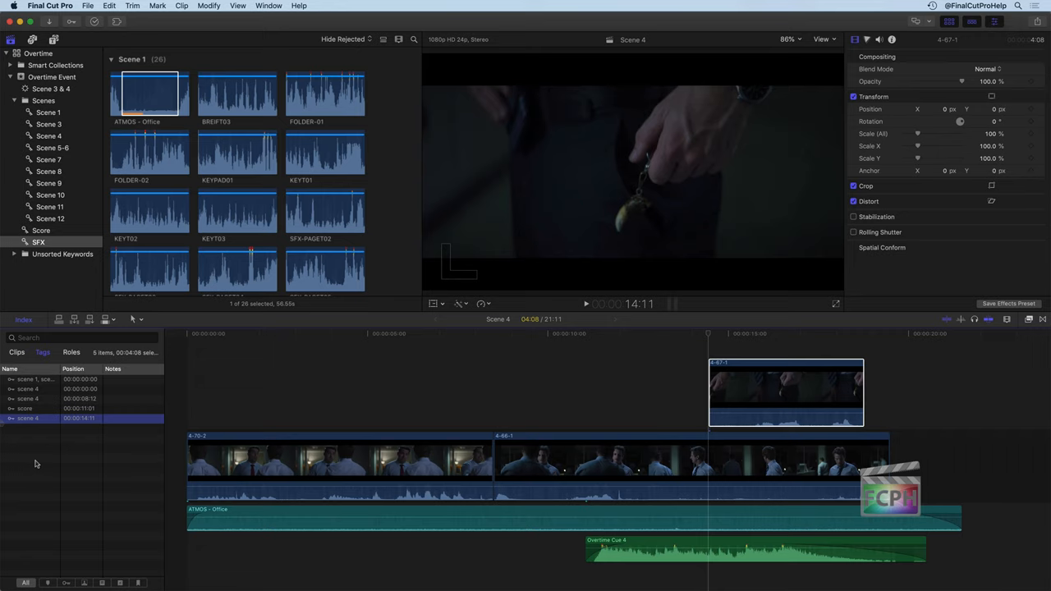
mouse_move(47, 451)
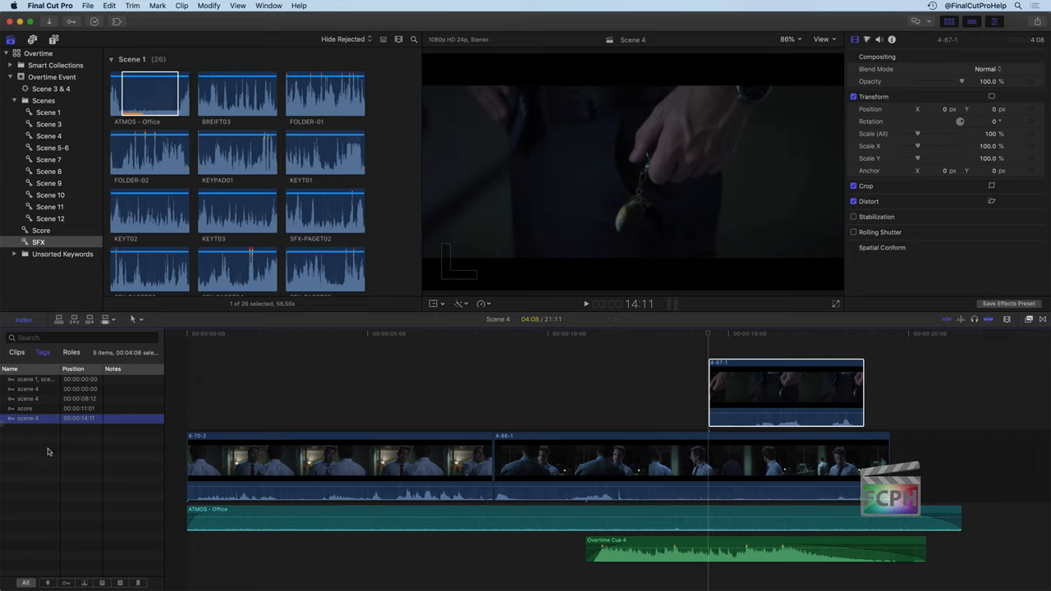
mouse_move(51, 578)
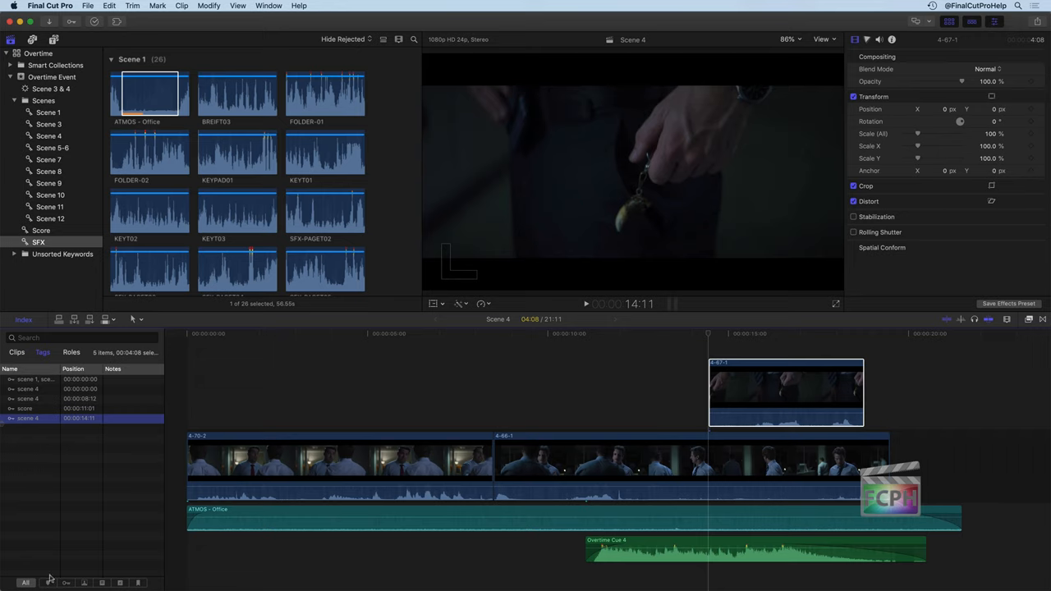
mouse_move(67, 585)
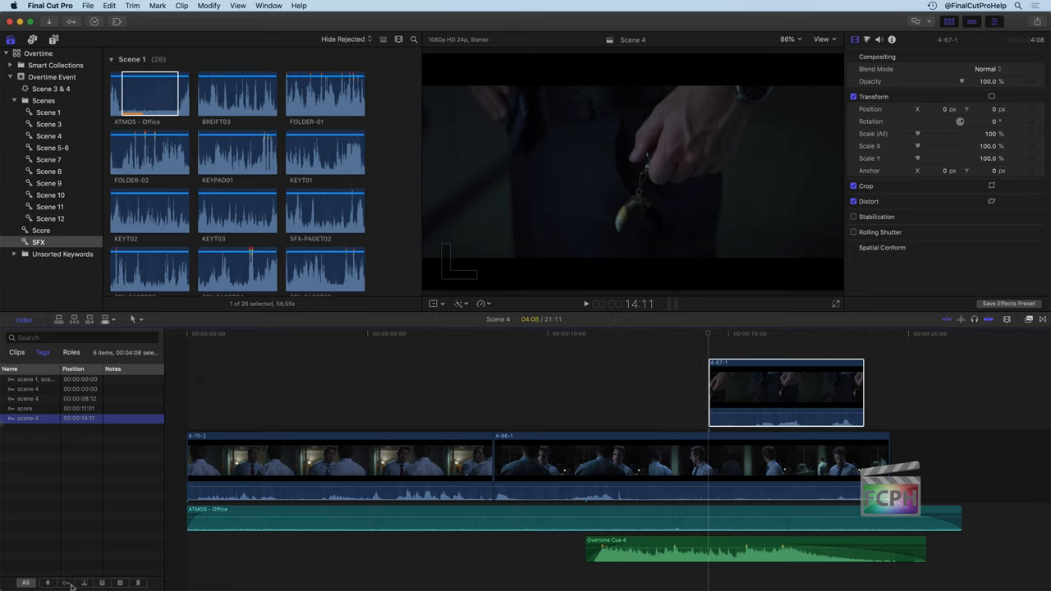
mouse_move(141, 587)
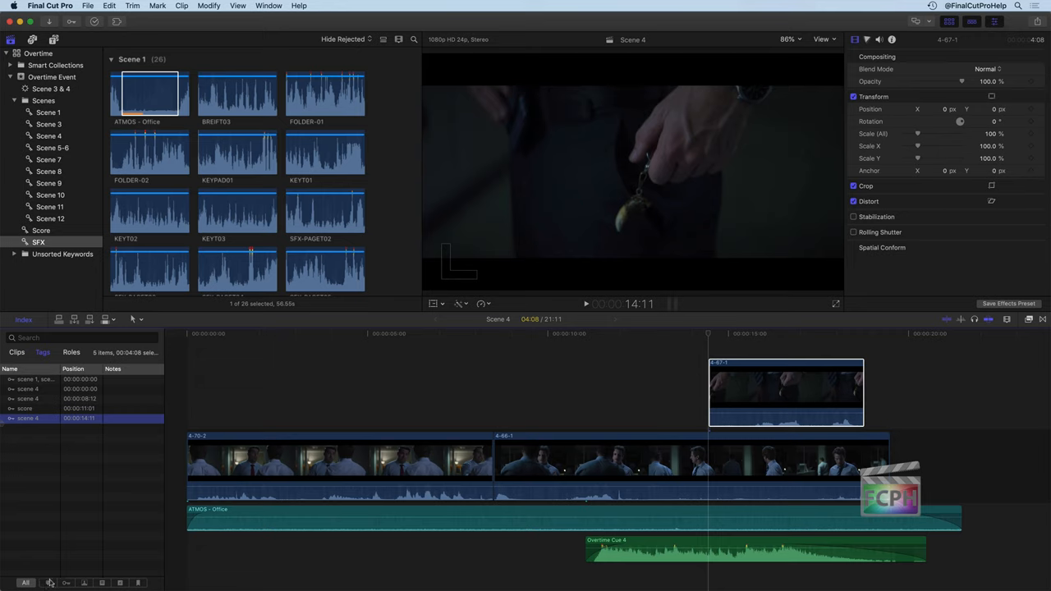
mouse_move(48, 582)
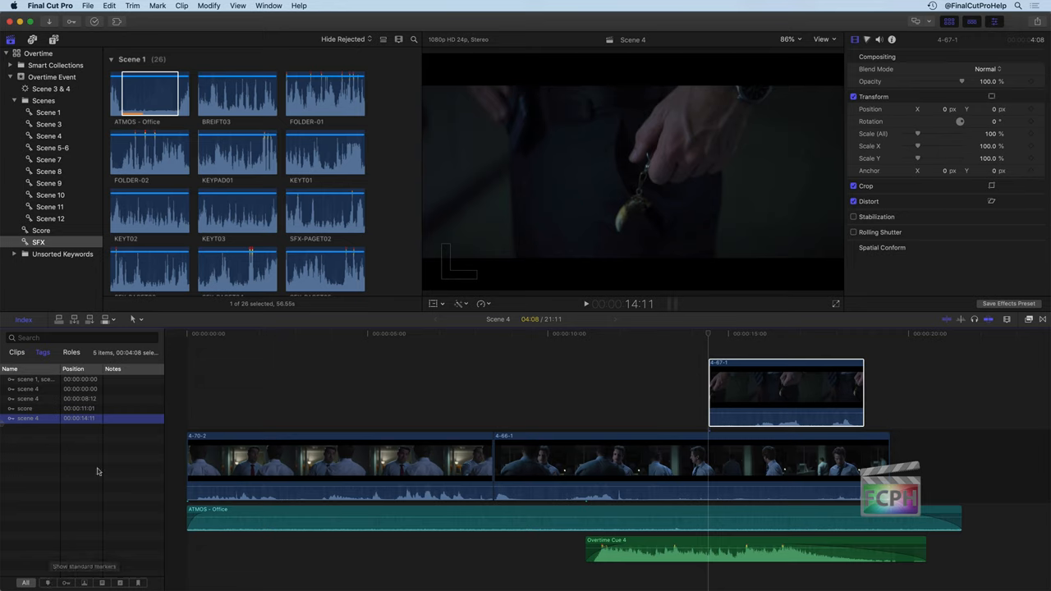
mouse_move(85, 437)
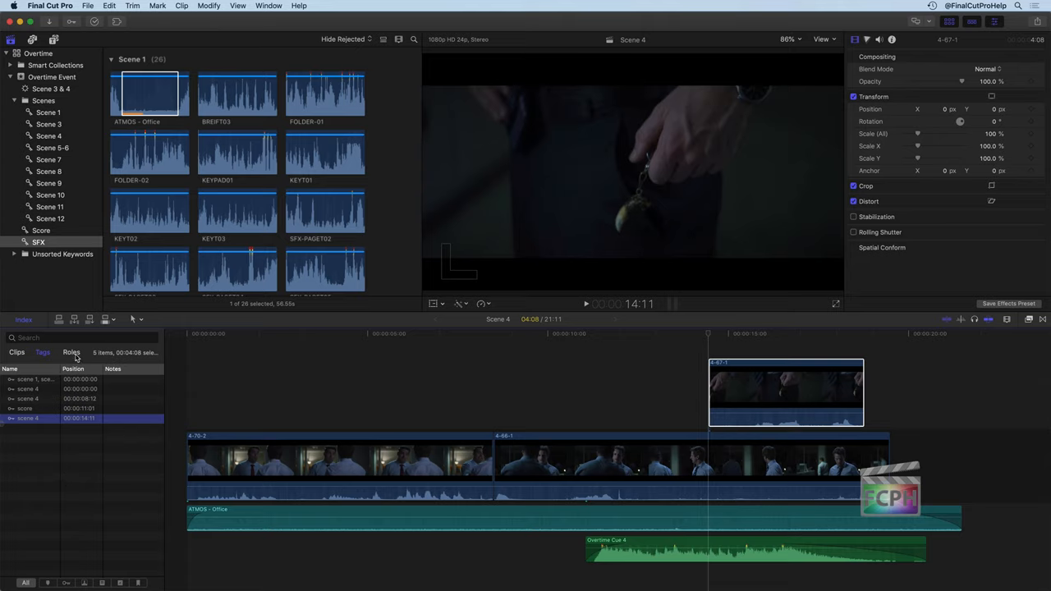
Step: Show the Roles list in the timeline index, then mute and re-enable the Music role
click(71, 353)
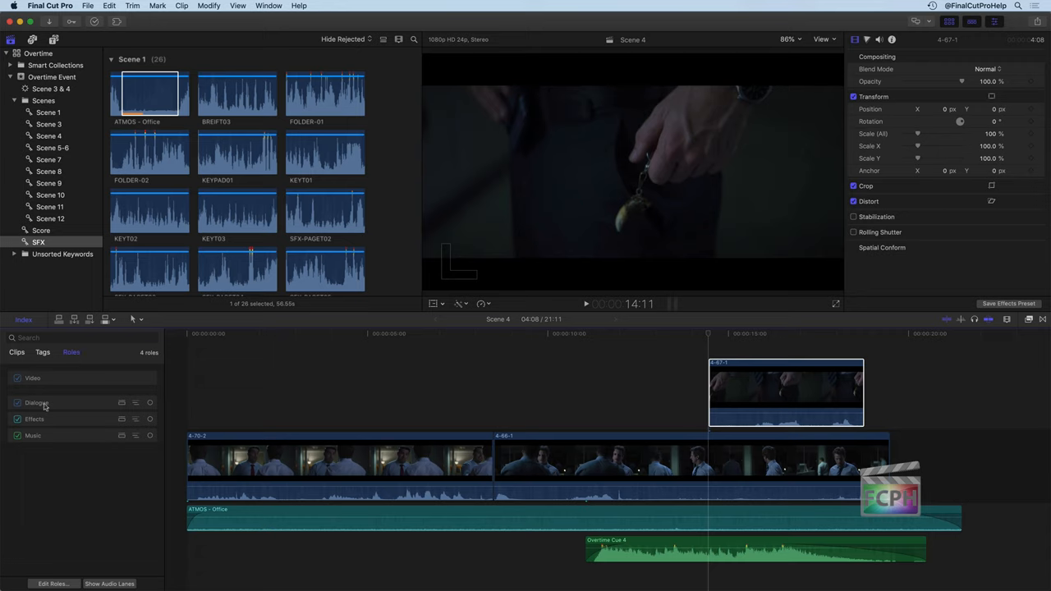
mouse_move(107, 402)
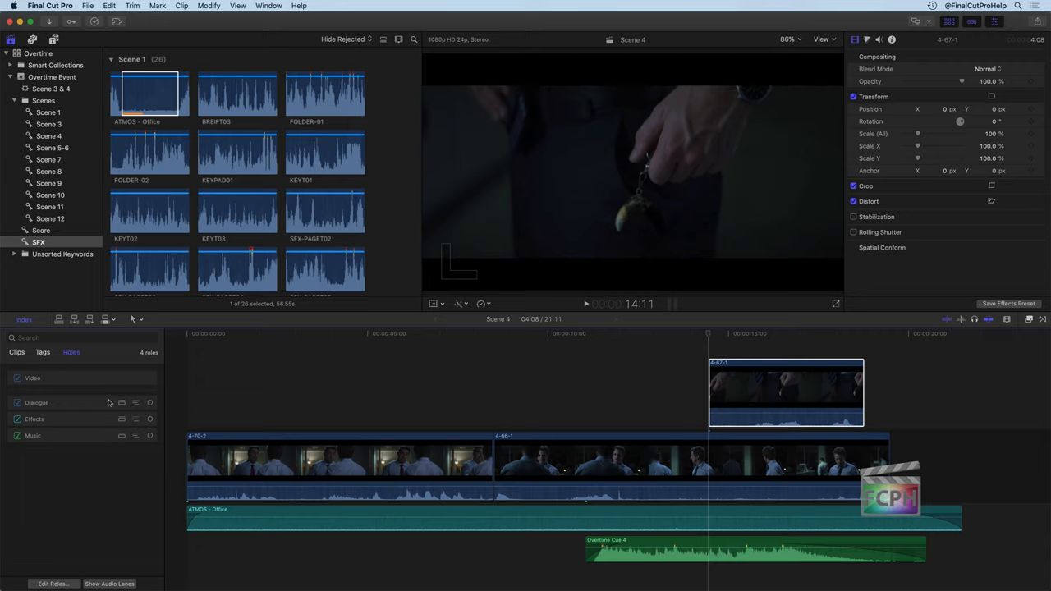
mouse_move(74, 408)
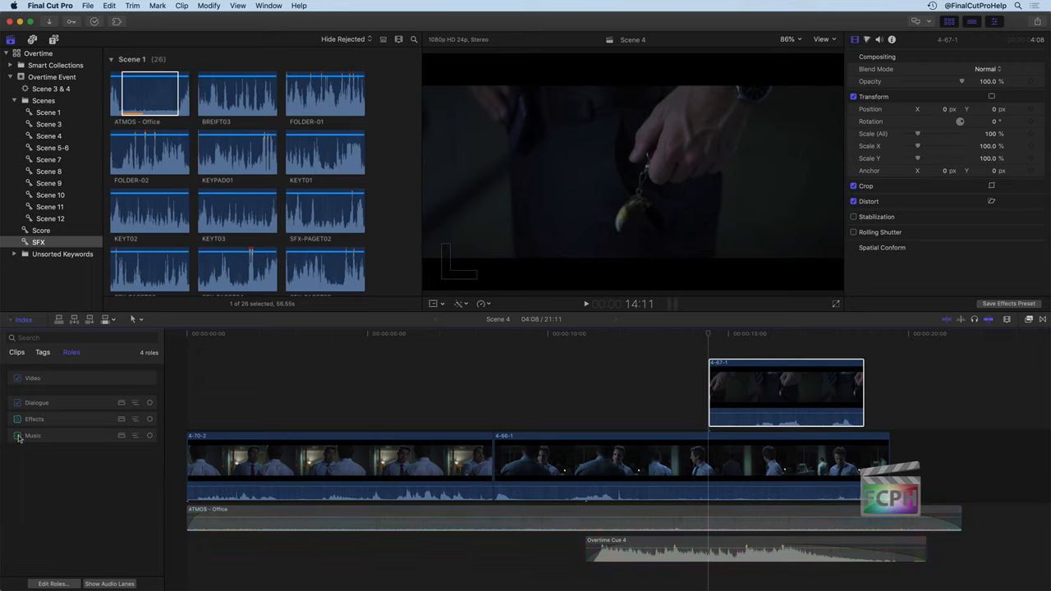
click(17, 436)
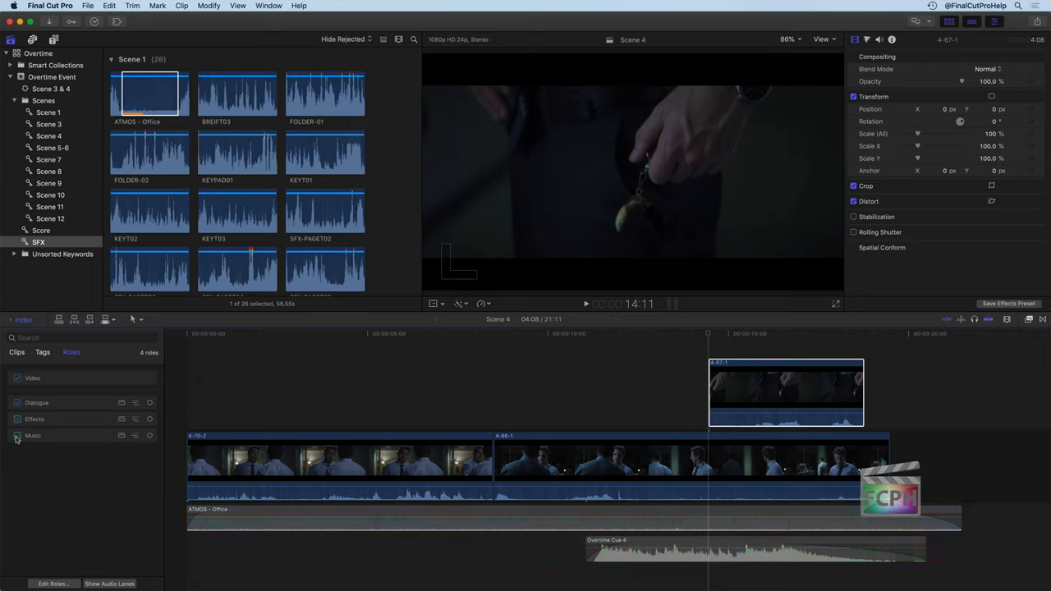
mouse_move(17, 436)
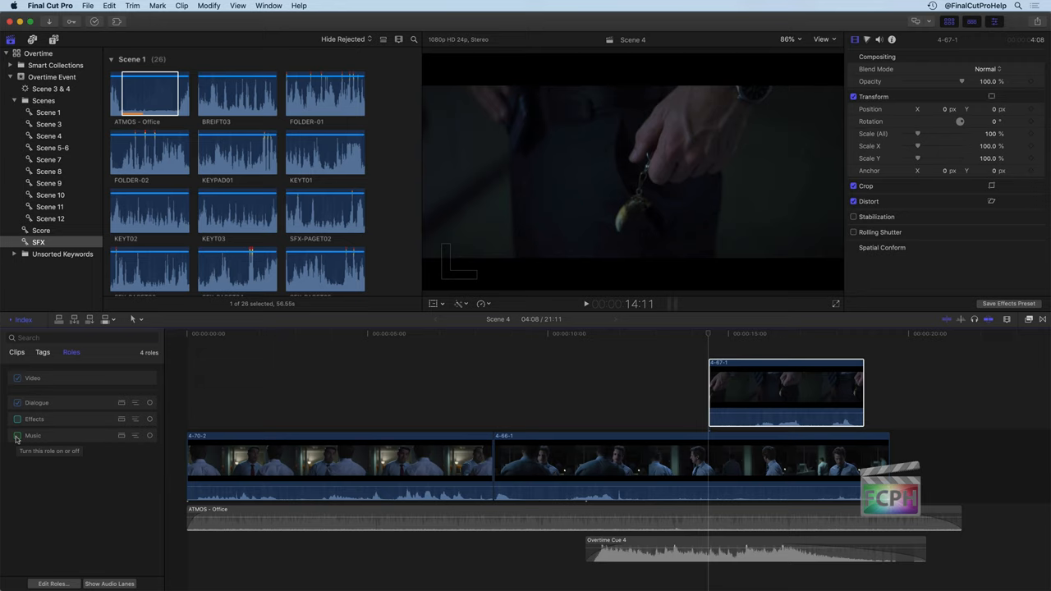
click(17, 436)
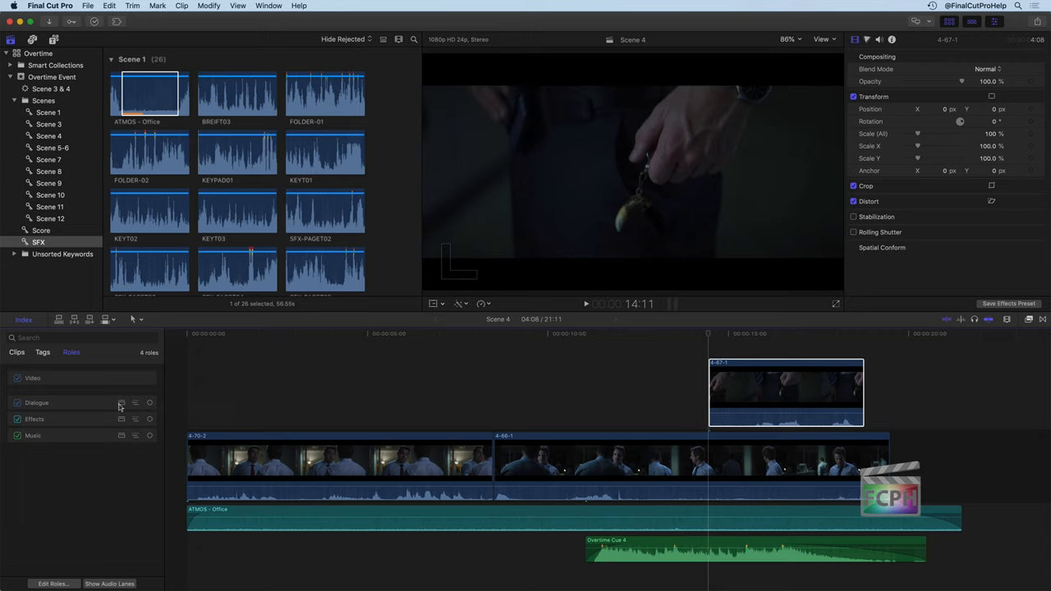
mouse_move(121, 419)
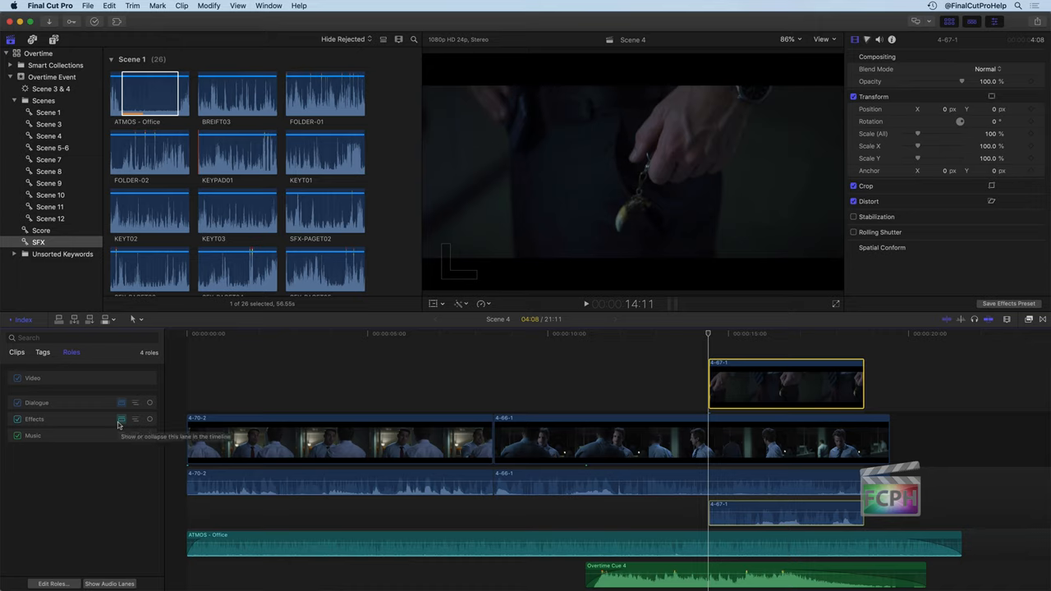
click(509, 492)
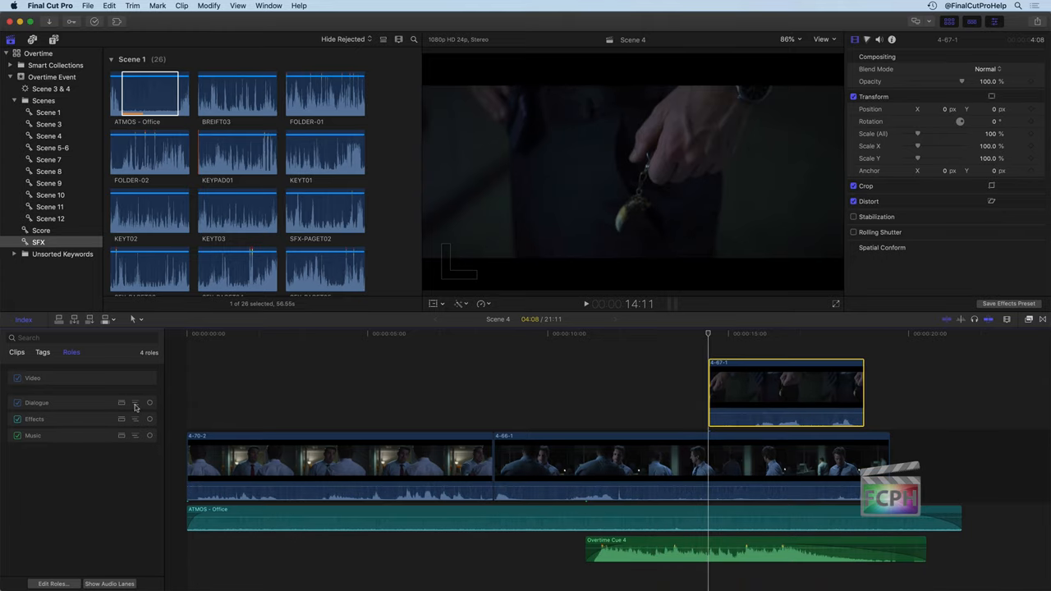
mouse_move(135, 403)
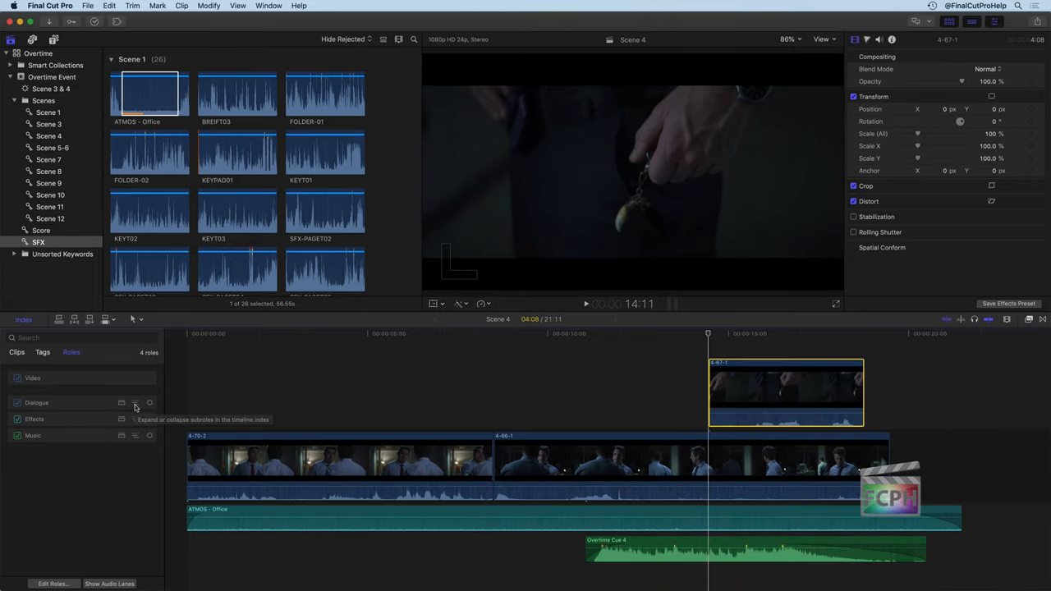
click(136, 403)
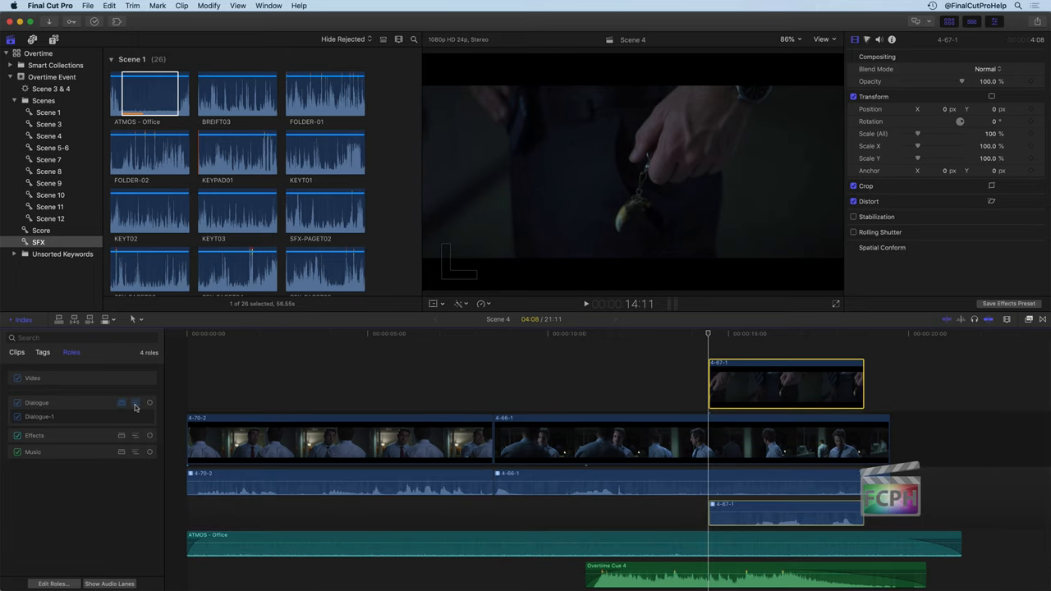
mouse_move(136, 407)
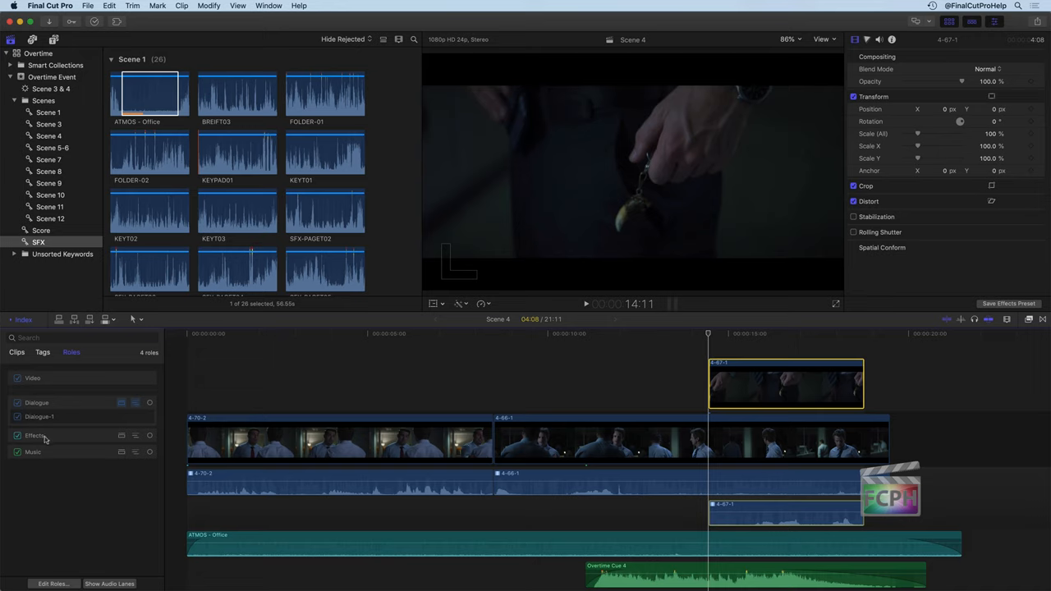
mouse_move(58, 456)
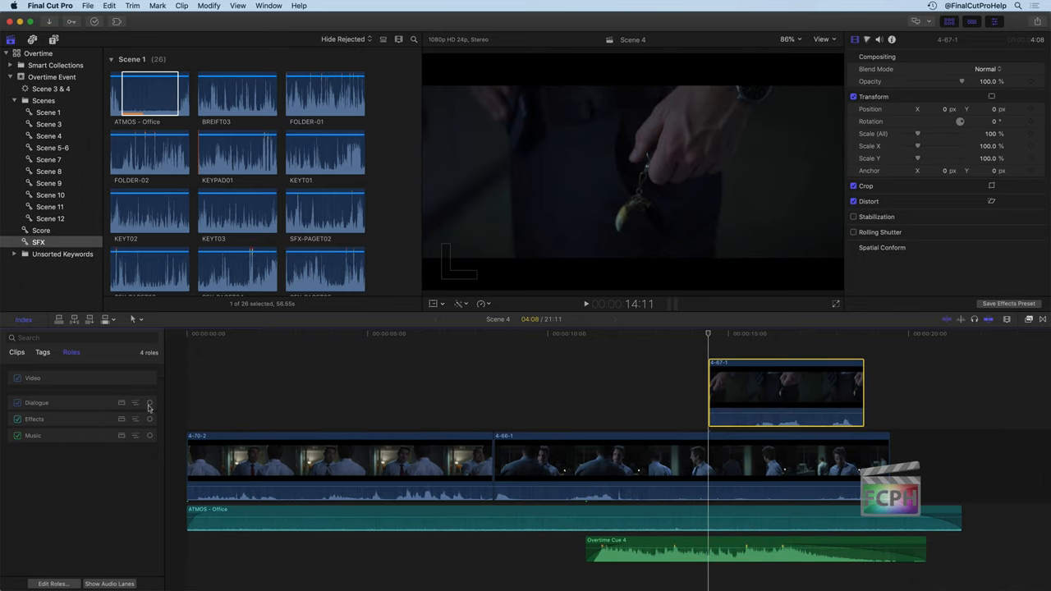
mouse_move(150, 403)
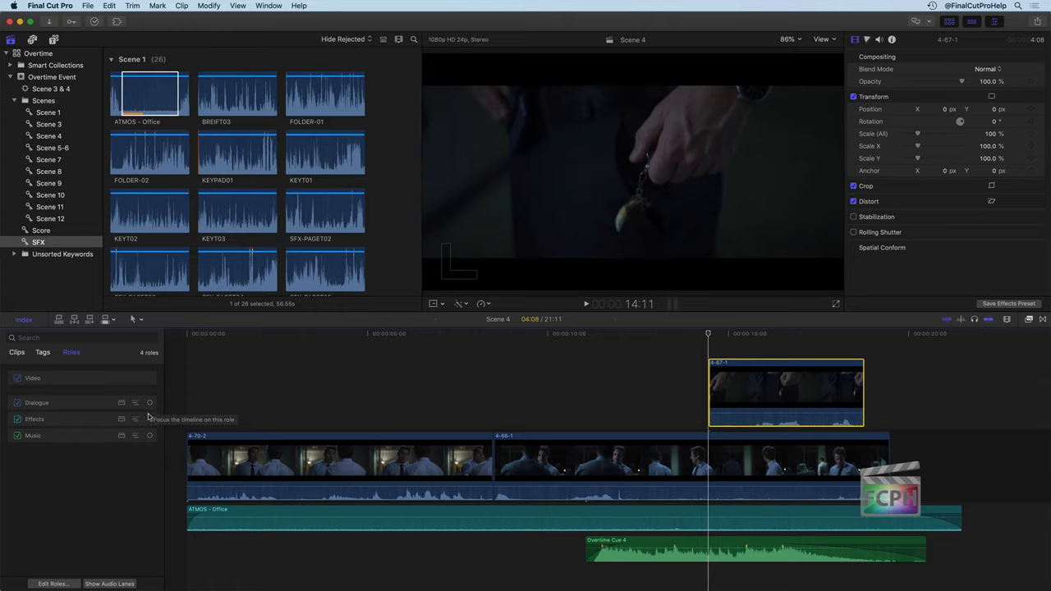
mouse_move(149, 443)
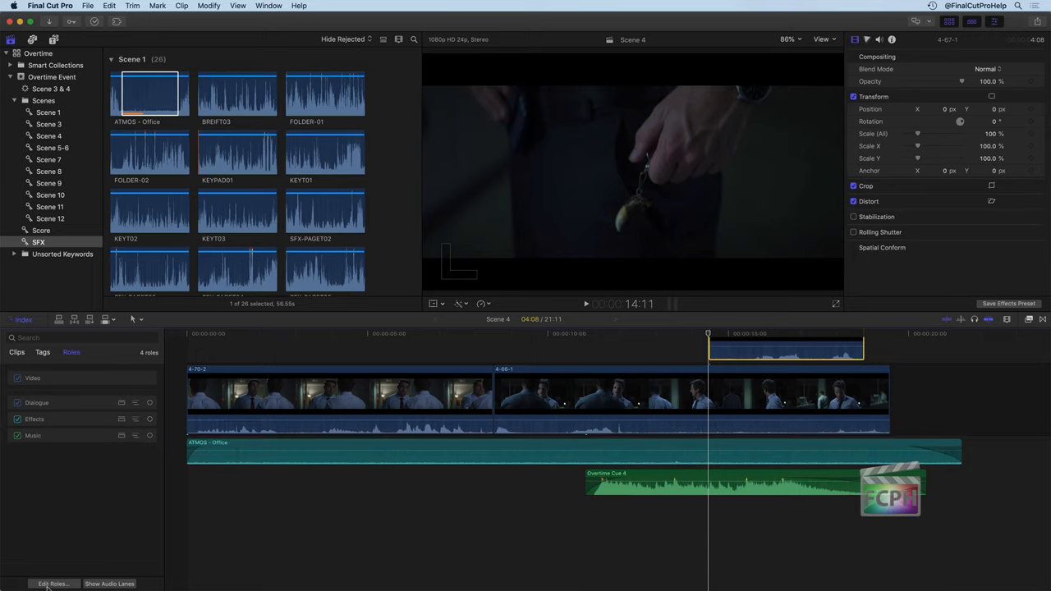
click(53, 583)
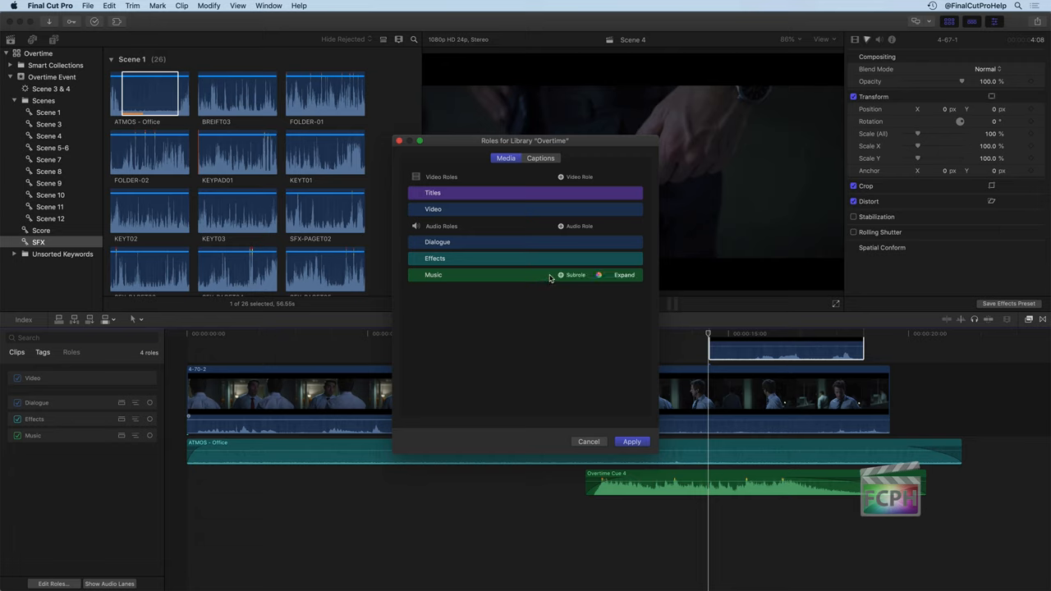
mouse_move(611, 364)
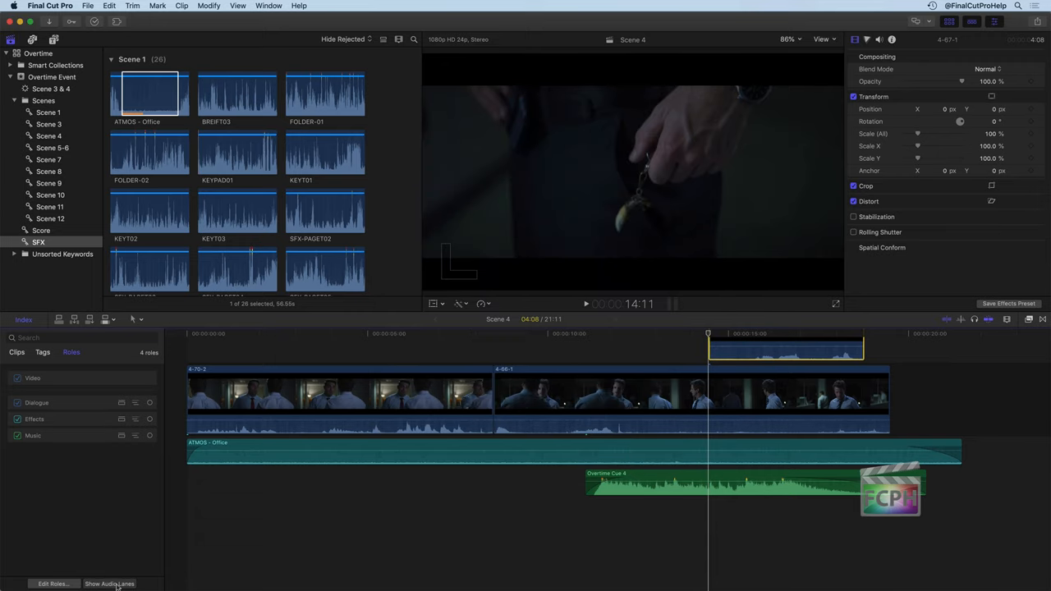
click(109, 582)
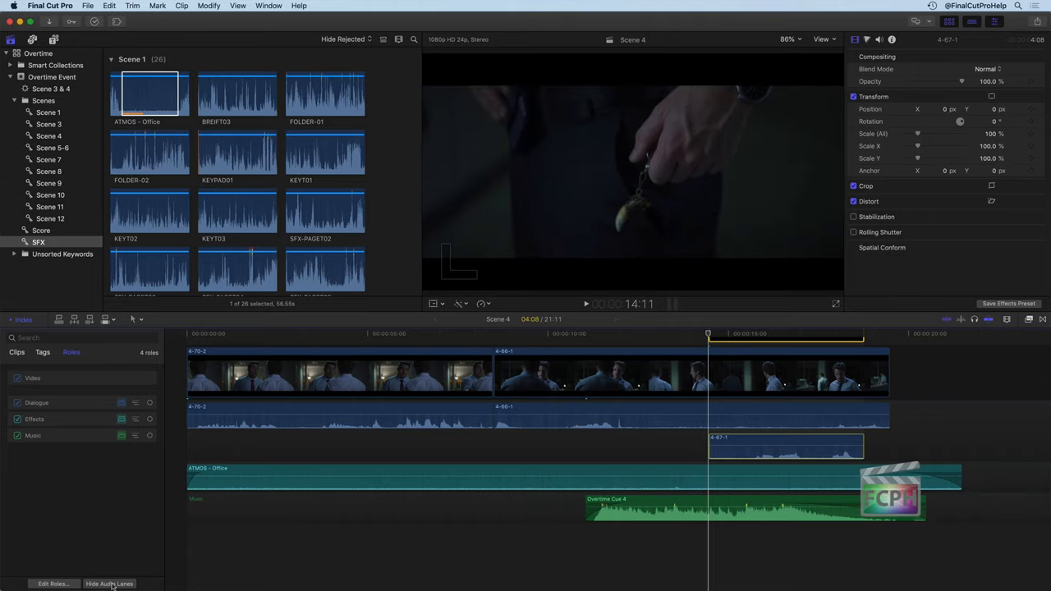
click(109, 583)
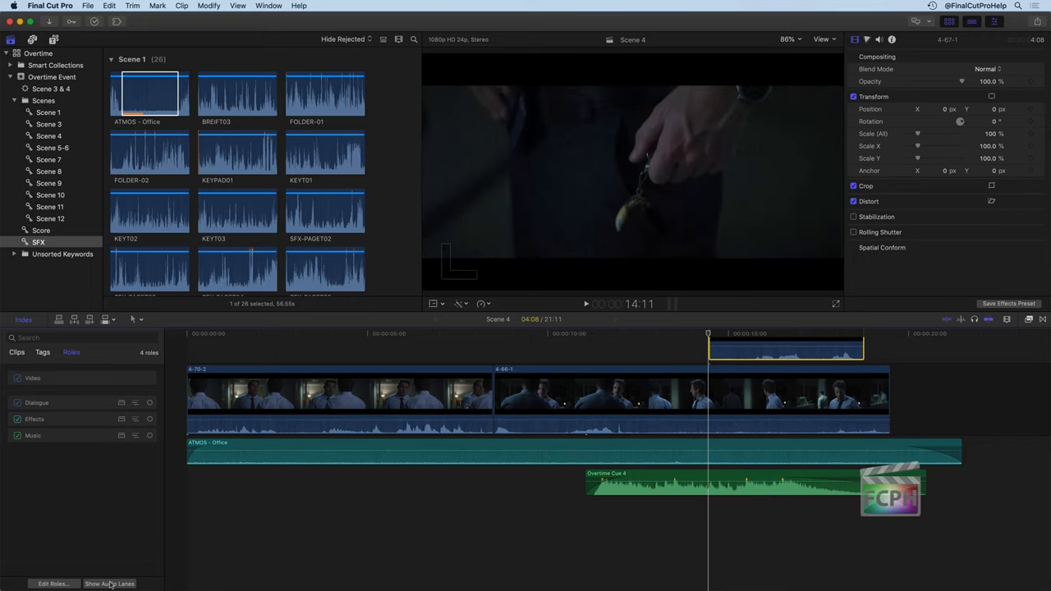
click(109, 583)
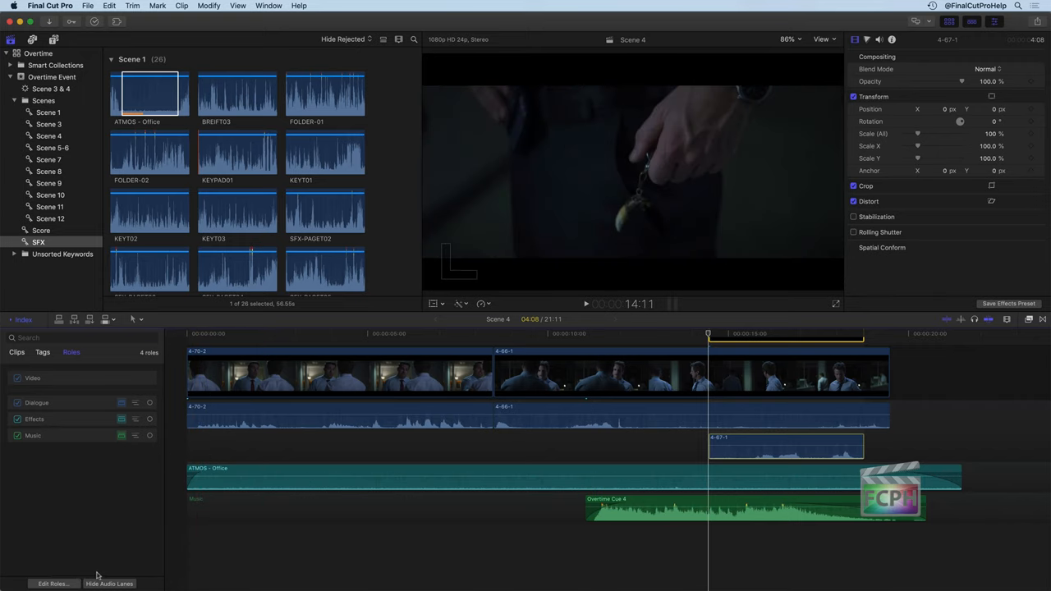
click(109, 584)
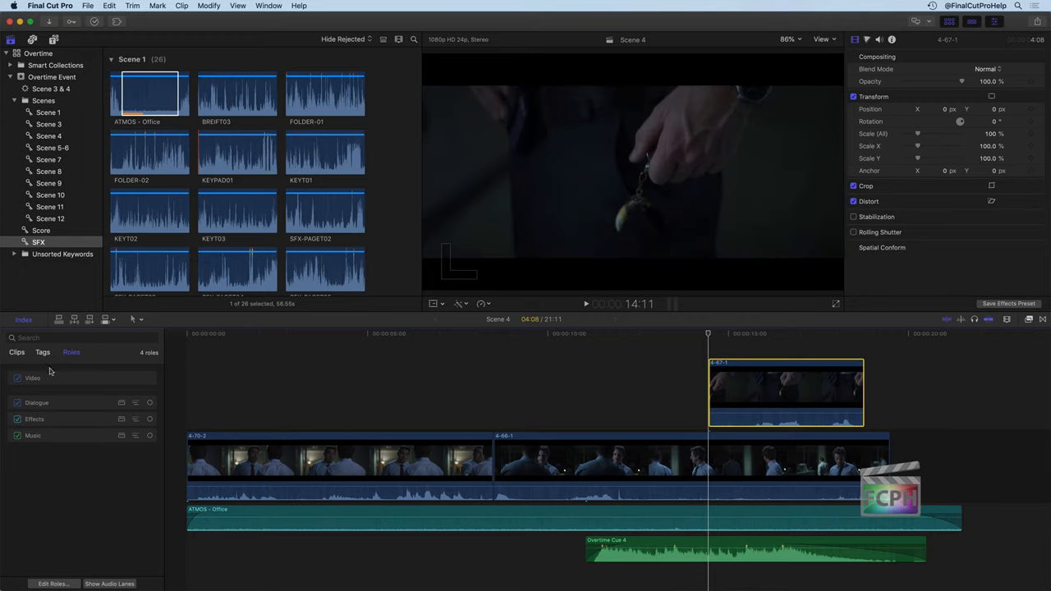
mouse_move(51, 371)
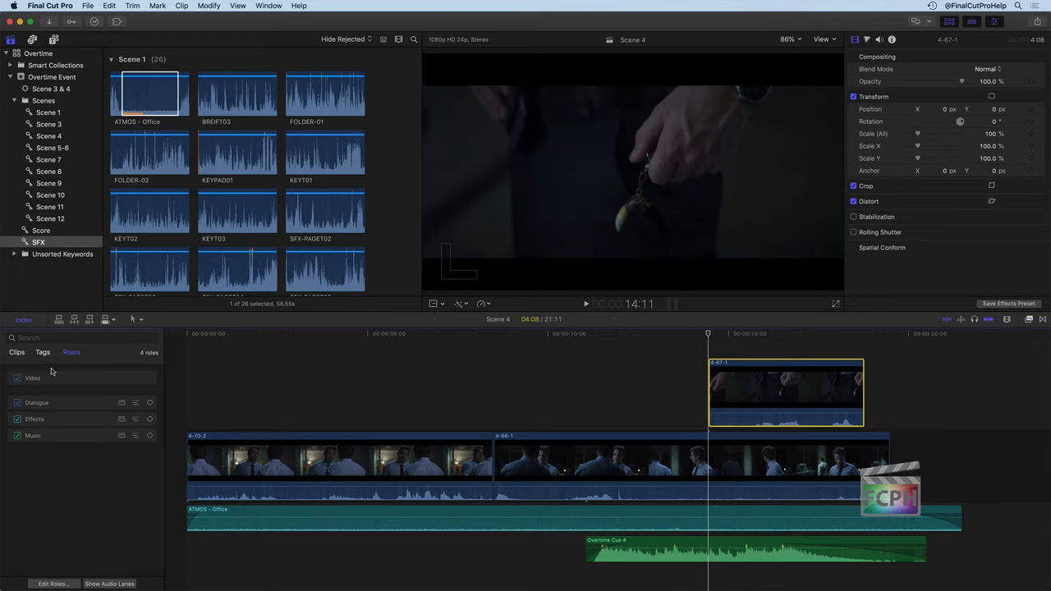